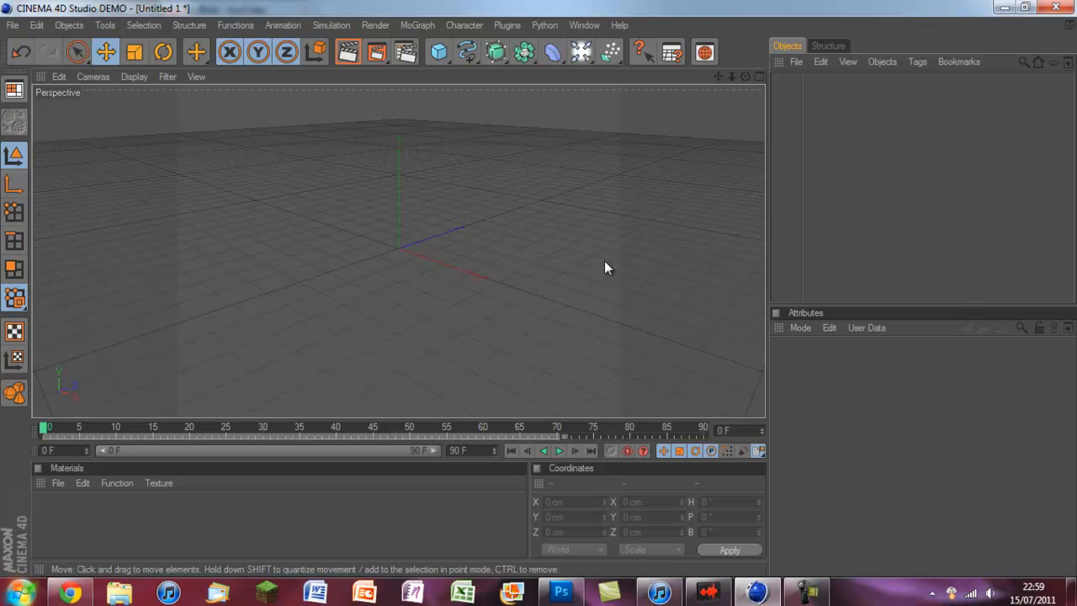
mouse_move(613, 212)
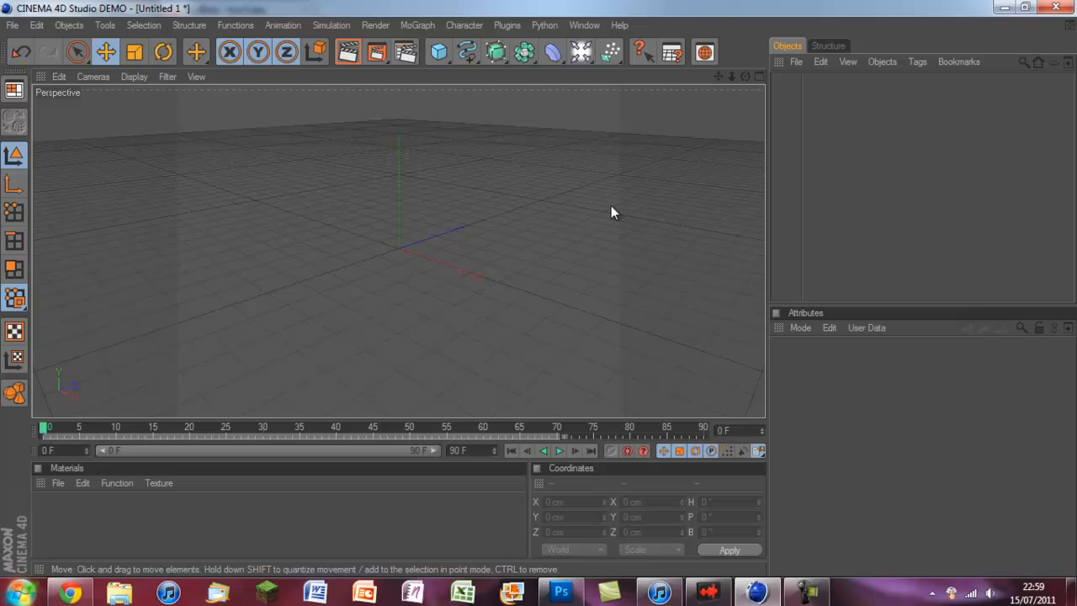
mouse_move(522, 82)
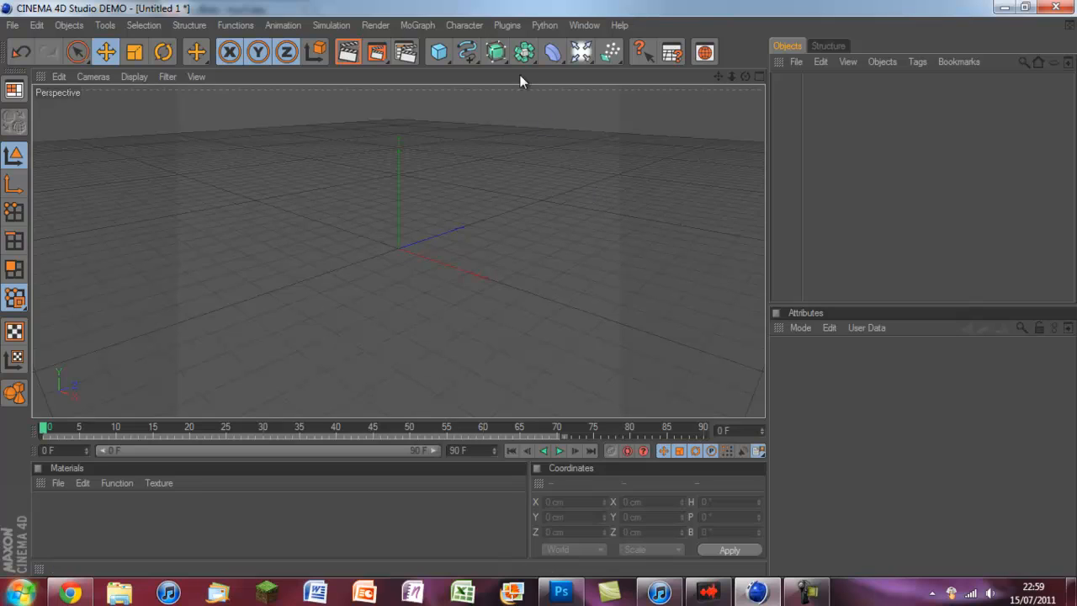
mouse_move(408, 204)
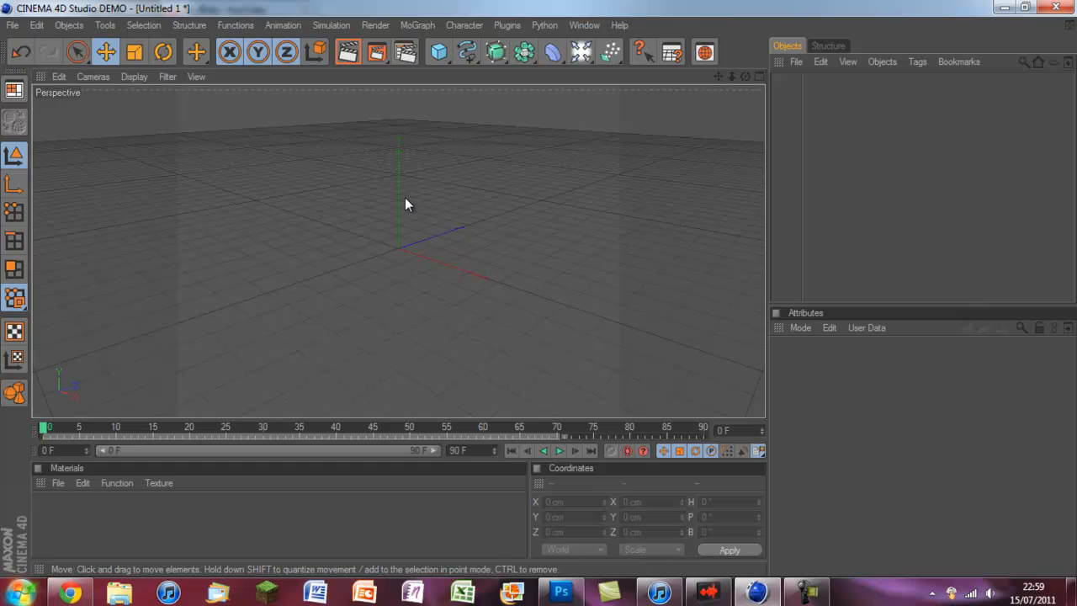
Step: Add a Plane primitive to the empty scene as the ground
click(438, 52)
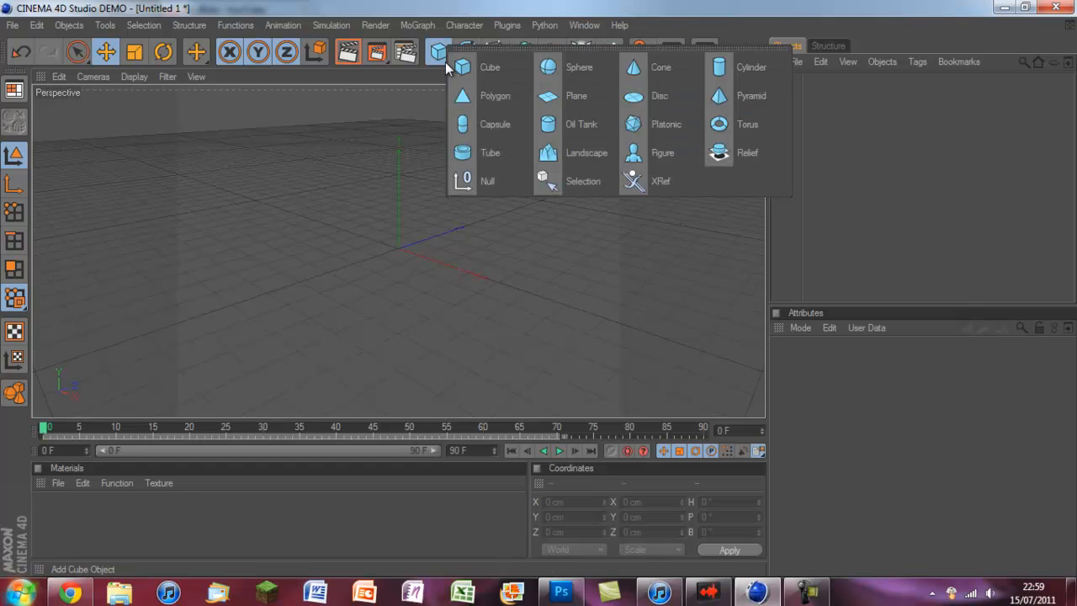
click(577, 96)
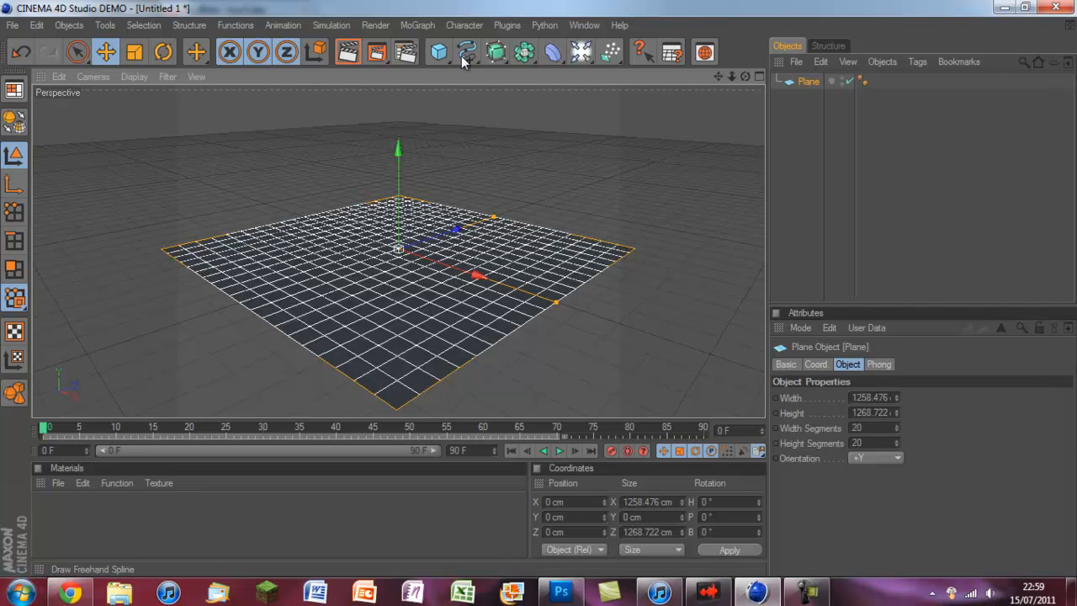
Step: Add a Cube primitive and reselect it to show its Attributes
click(439, 52)
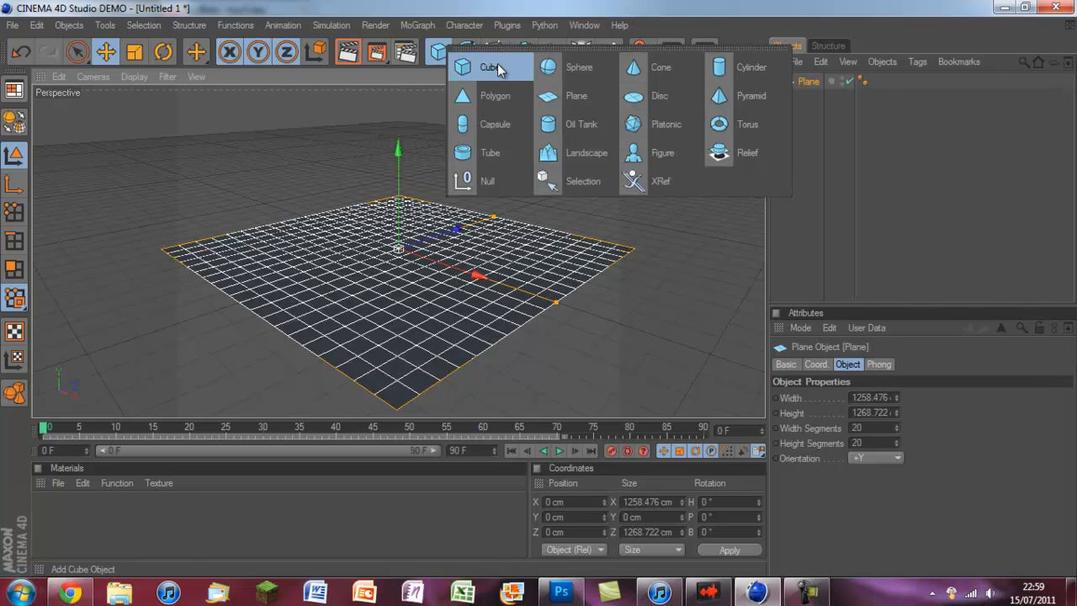
click(488, 67)
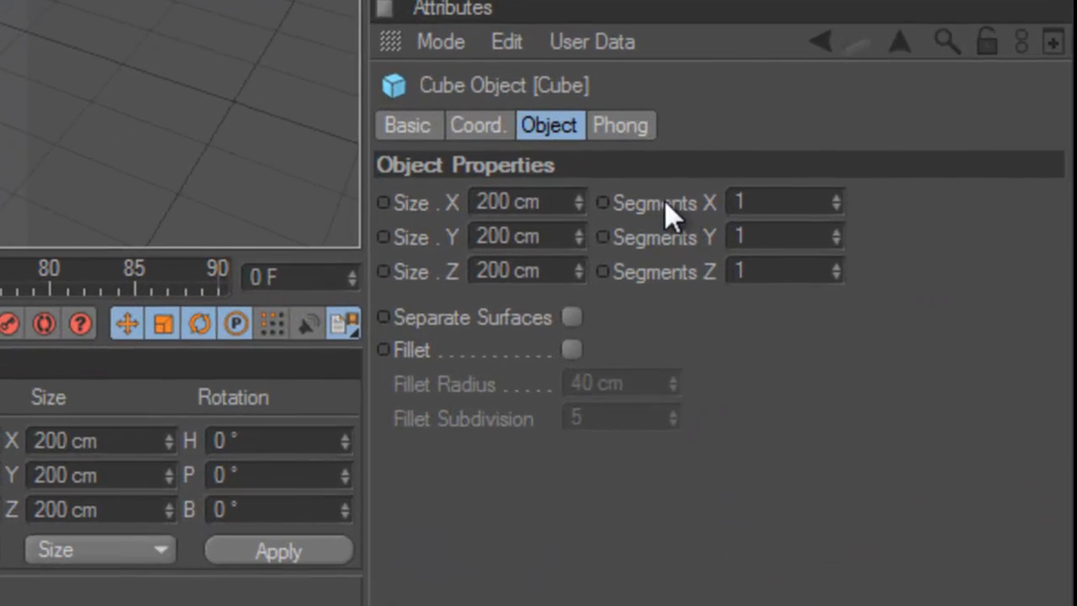
mouse_move(572, 143)
text(3)
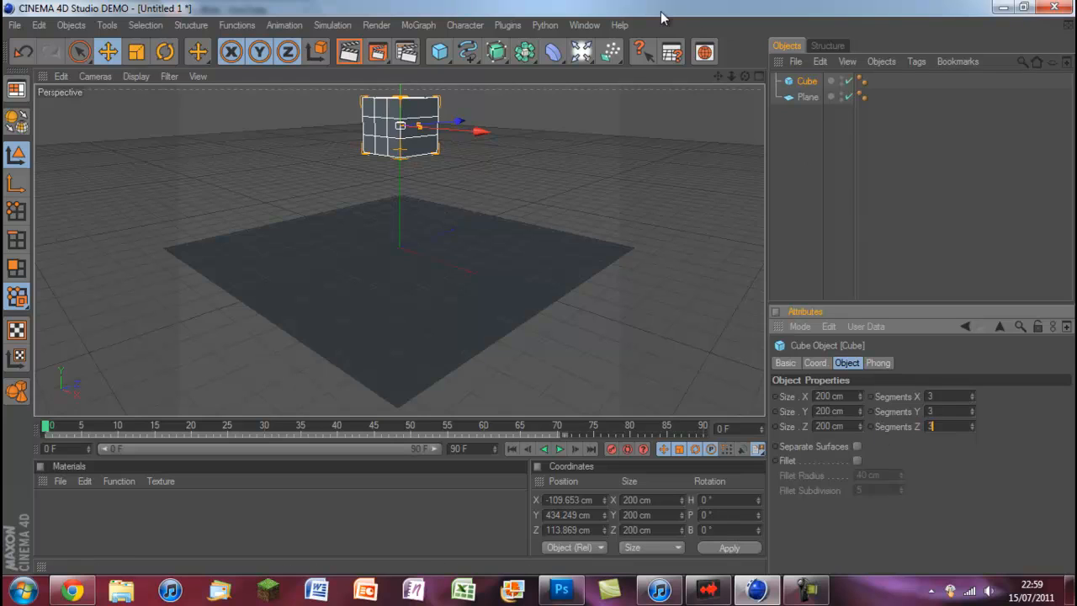
click(925, 257)
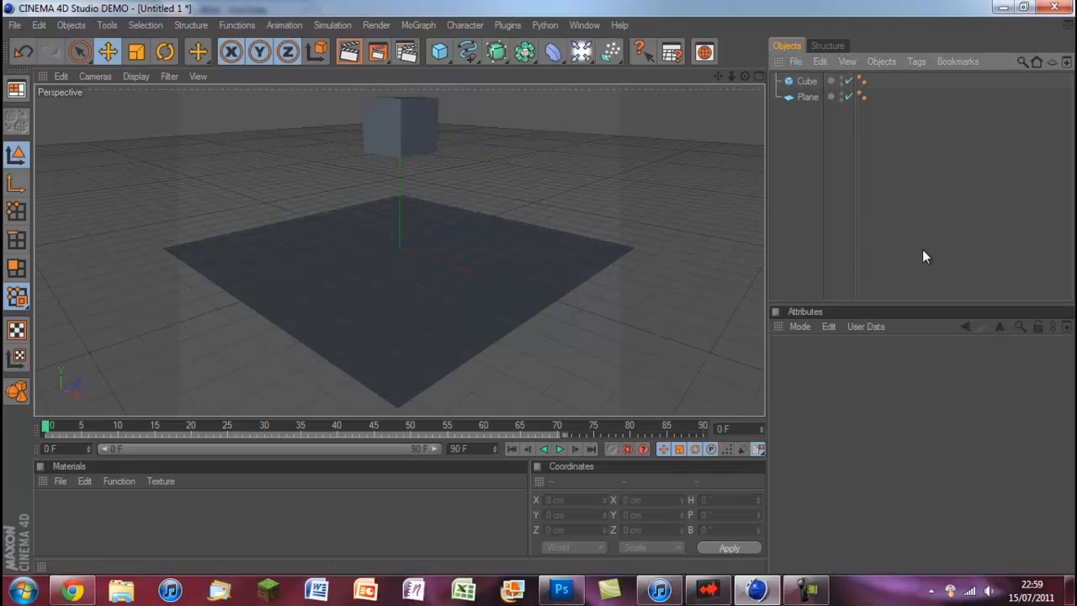
click(806, 81)
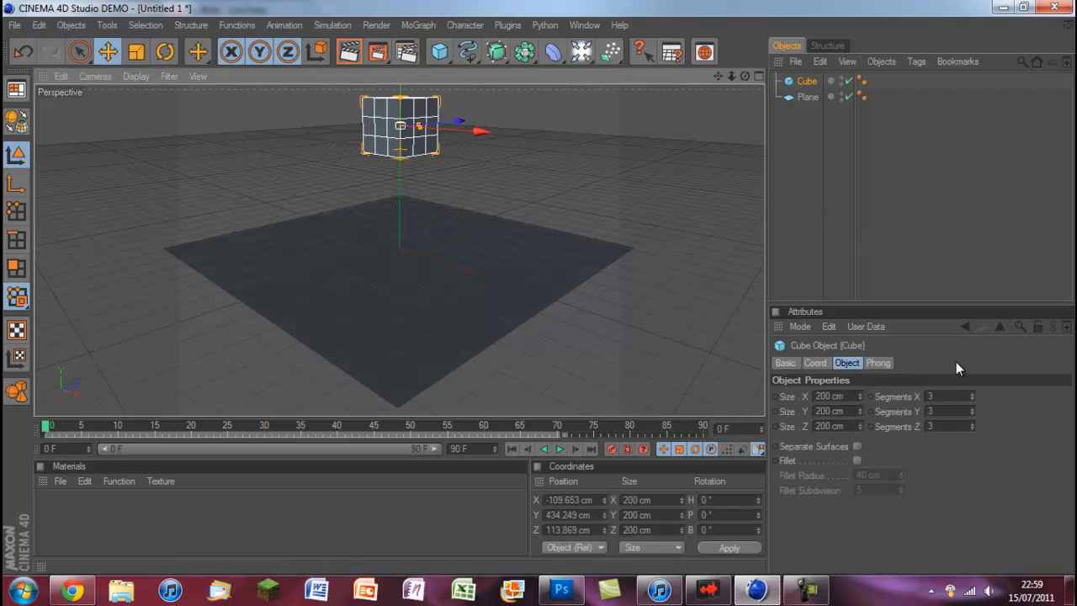
mouse_move(866, 187)
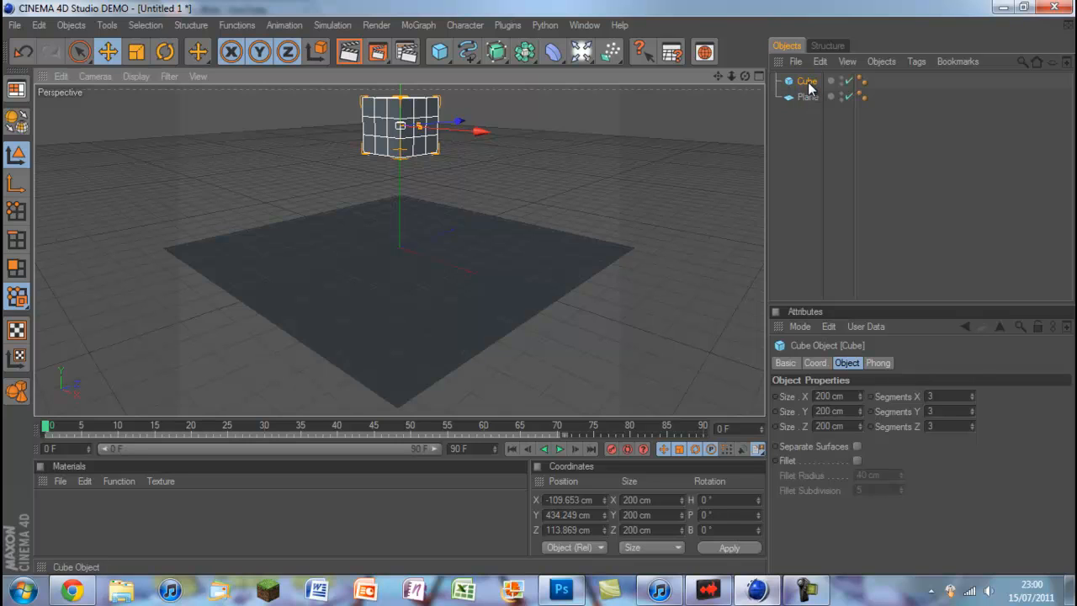
Step: Select the Cube in the Object Manager
click(806, 97)
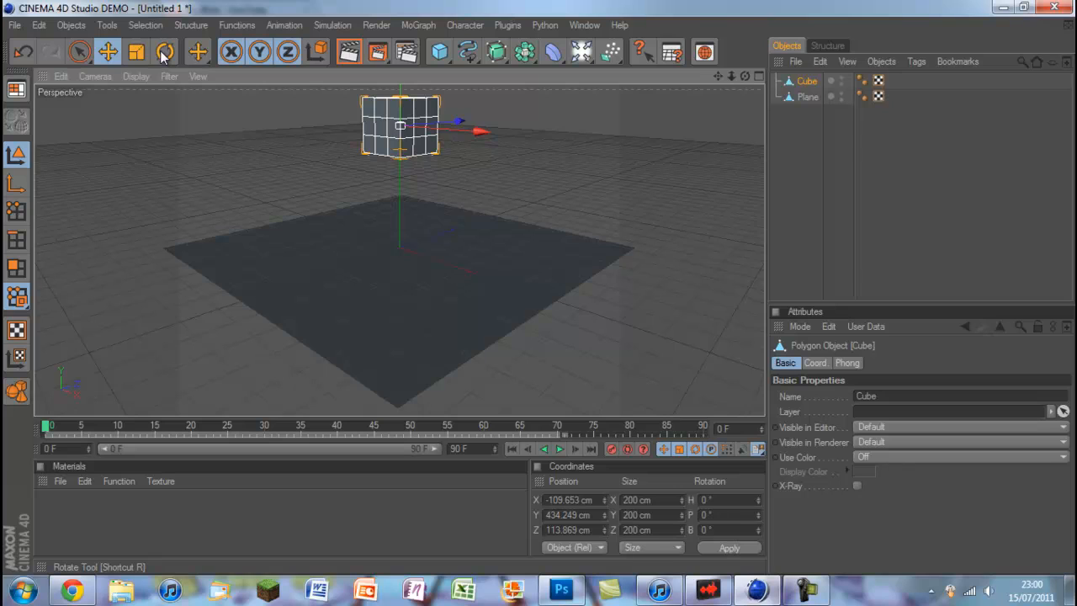
Step: Rotate the cube to roughly -15°, -11° and 46° on three axes
click(165, 51)
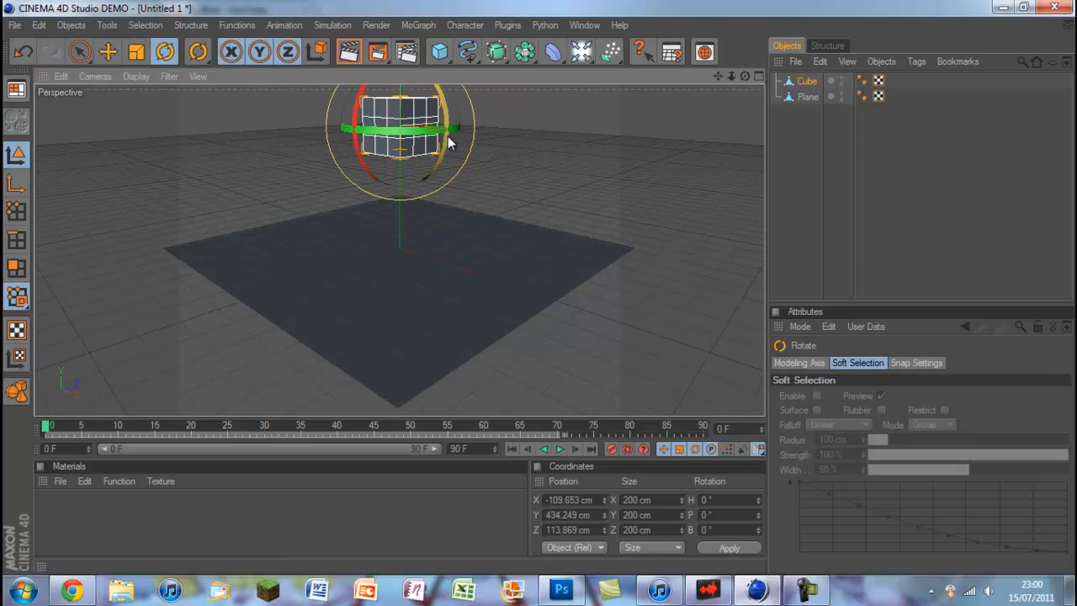
drag(446, 141, 404, 164)
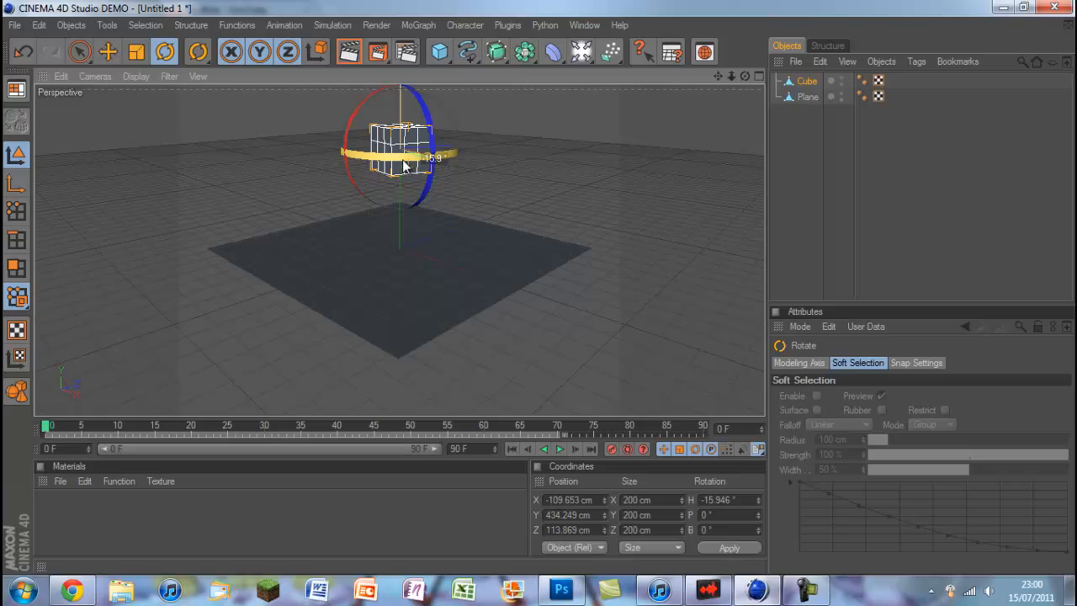
drag(404, 164, 420, 172)
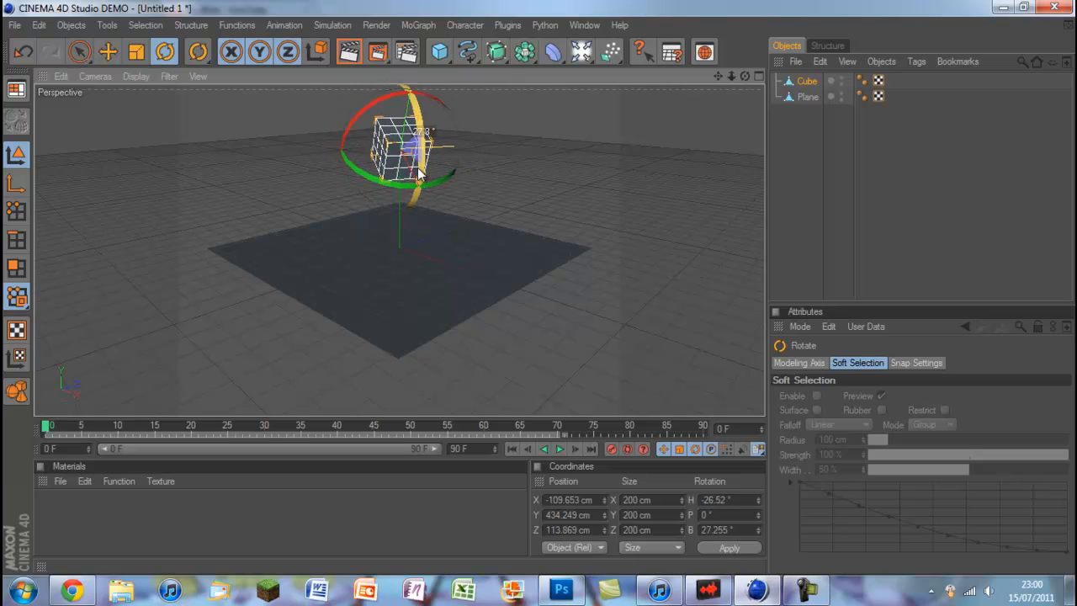
drag(421, 173, 404, 118)
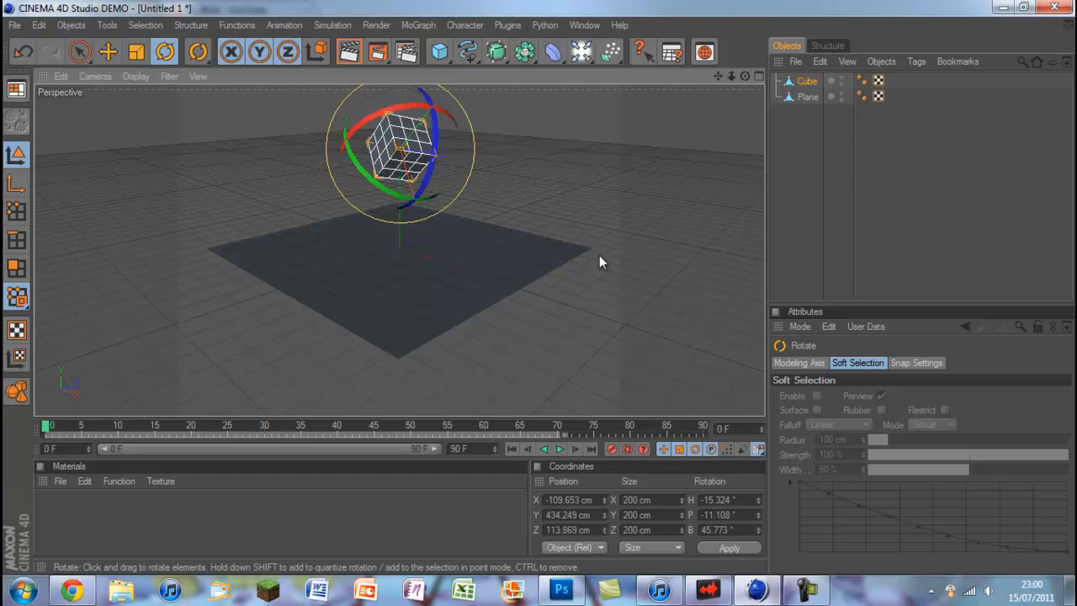
mouse_move(749, 282)
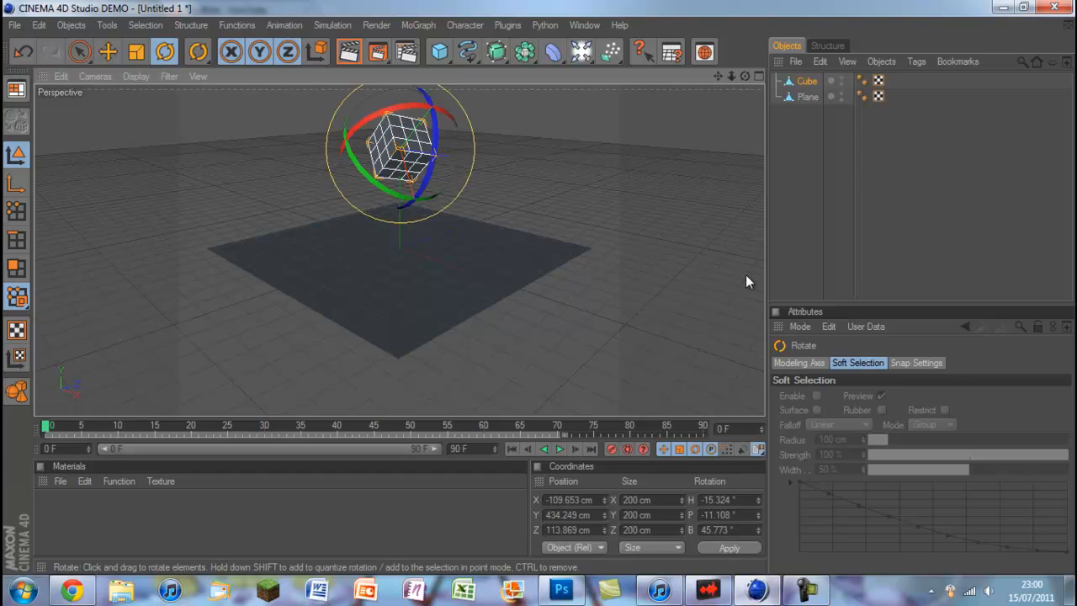
mouse_move(894, 131)
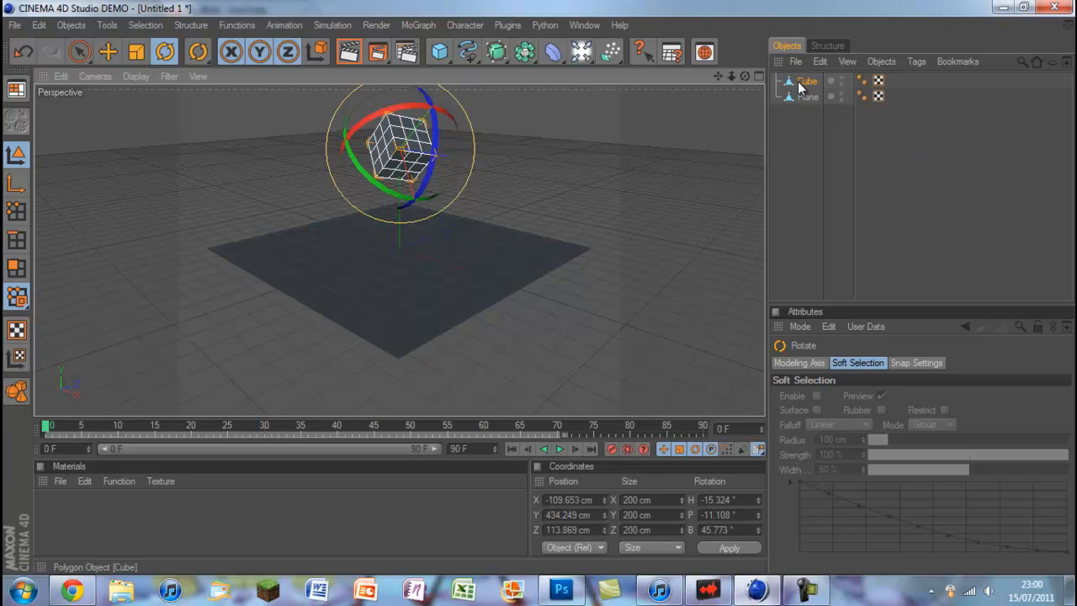
Step: Give the cube a Cloth tag, then select the plane for its tag
click(806, 81)
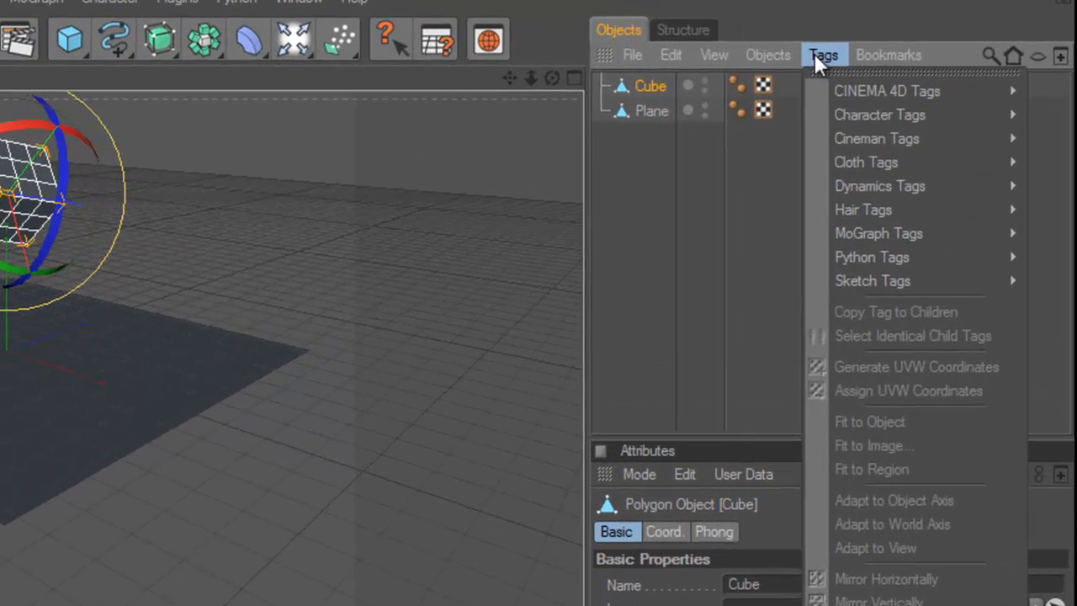
mouse_move(866, 162)
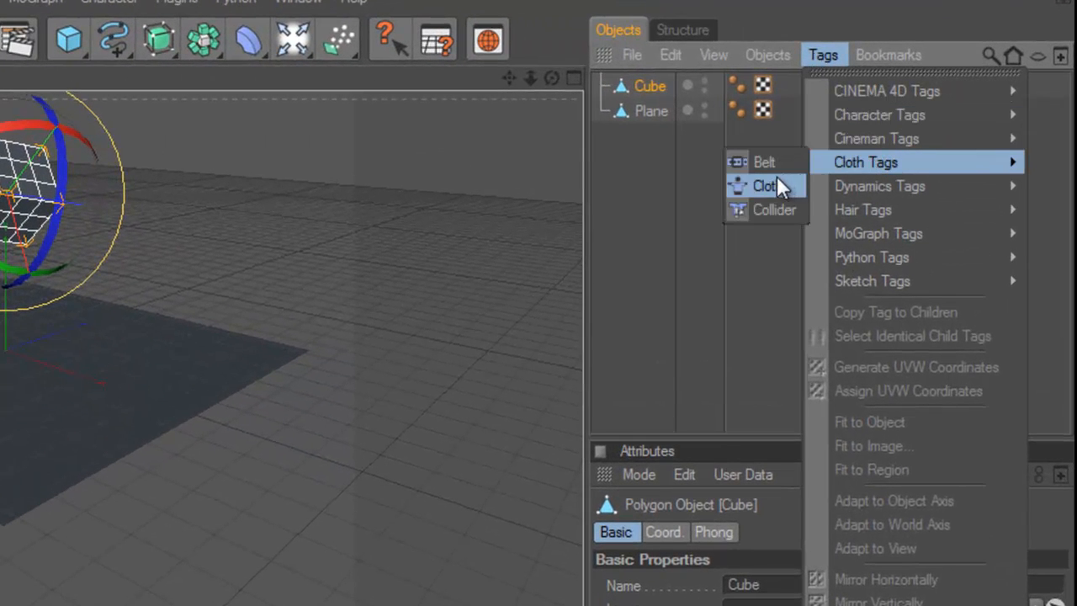
click(763, 186)
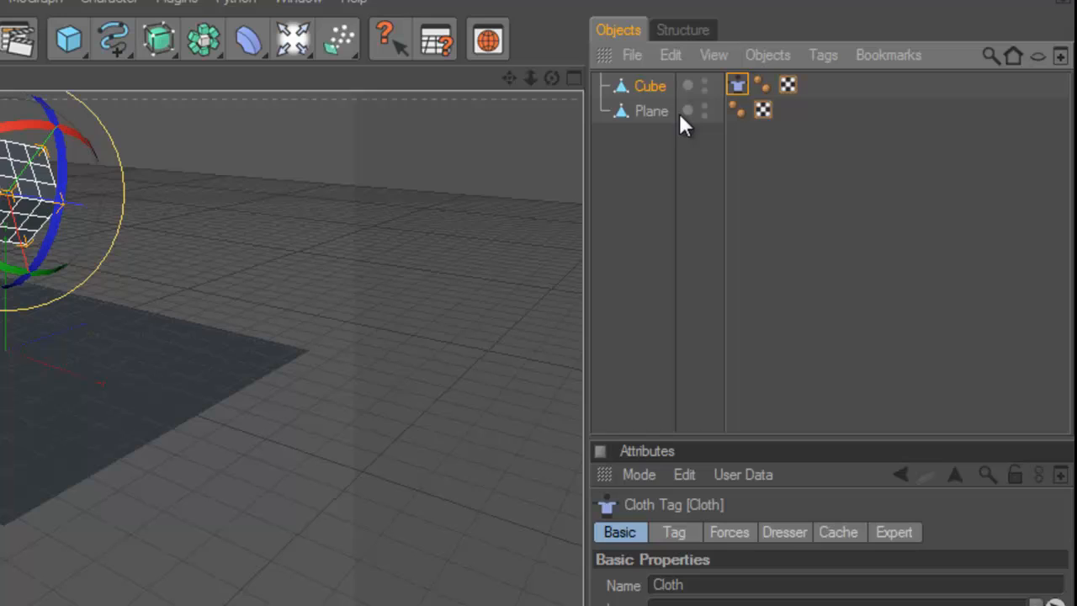
click(652, 110)
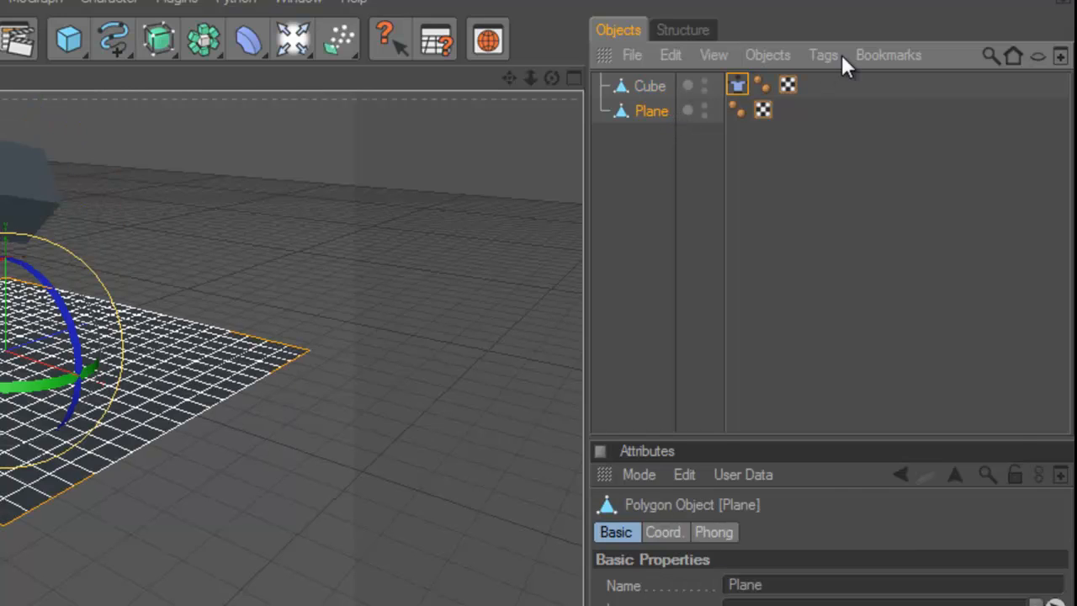
click(822, 55)
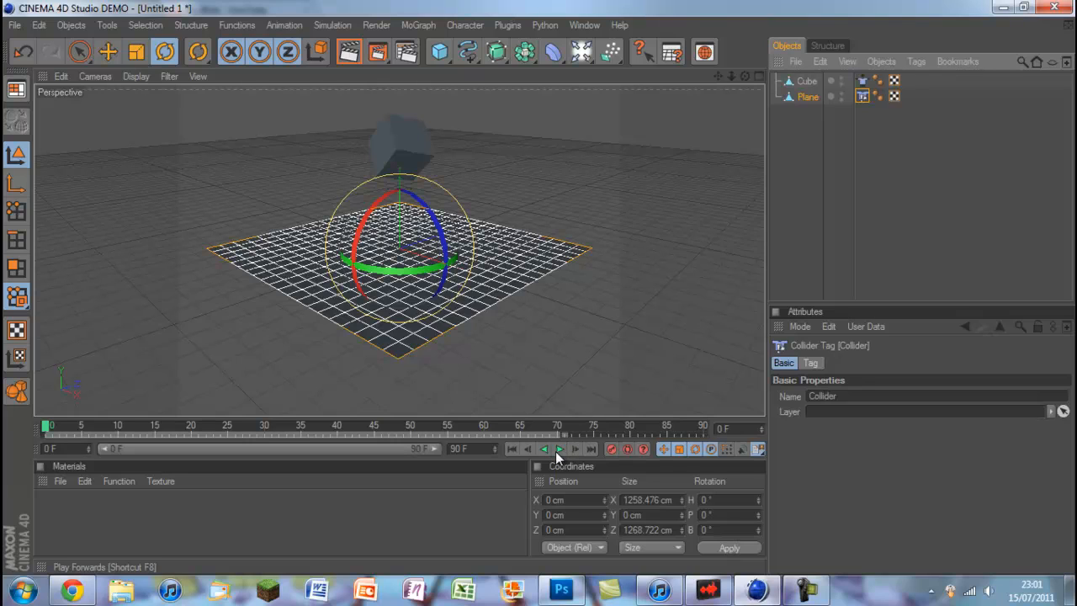
Step: Preview the cloth cube dropping onto the plane, then rewind to frame 0
click(558, 448)
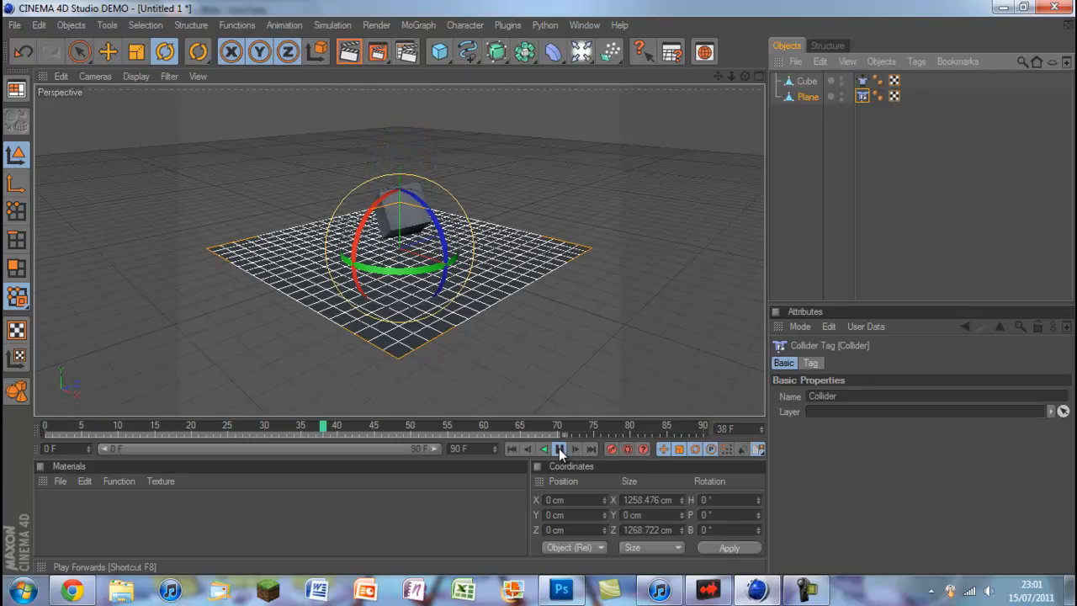
click(560, 449)
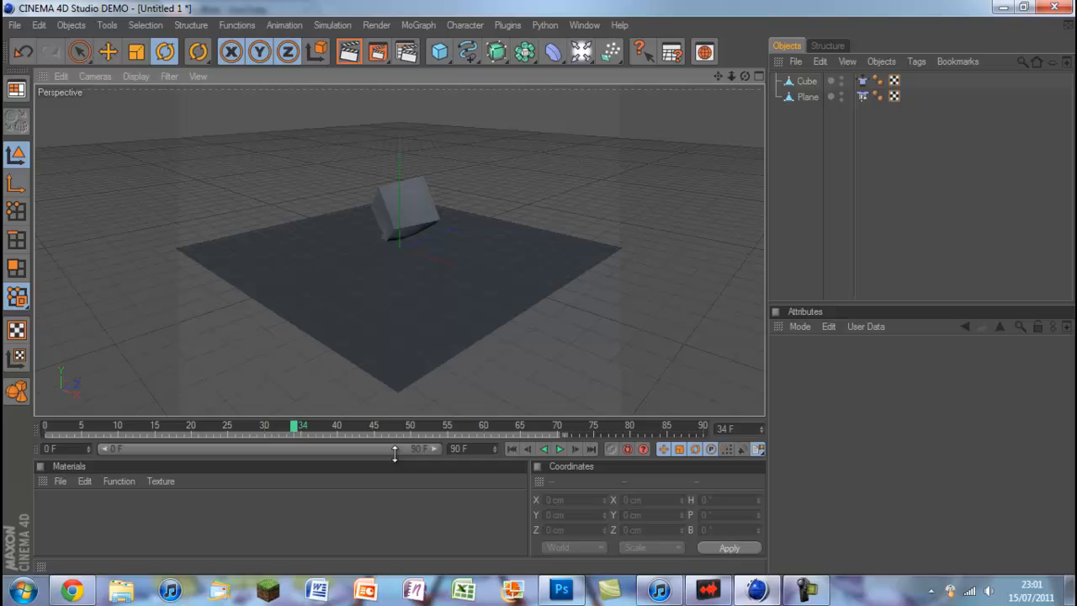
drag(294, 424, 61, 425)
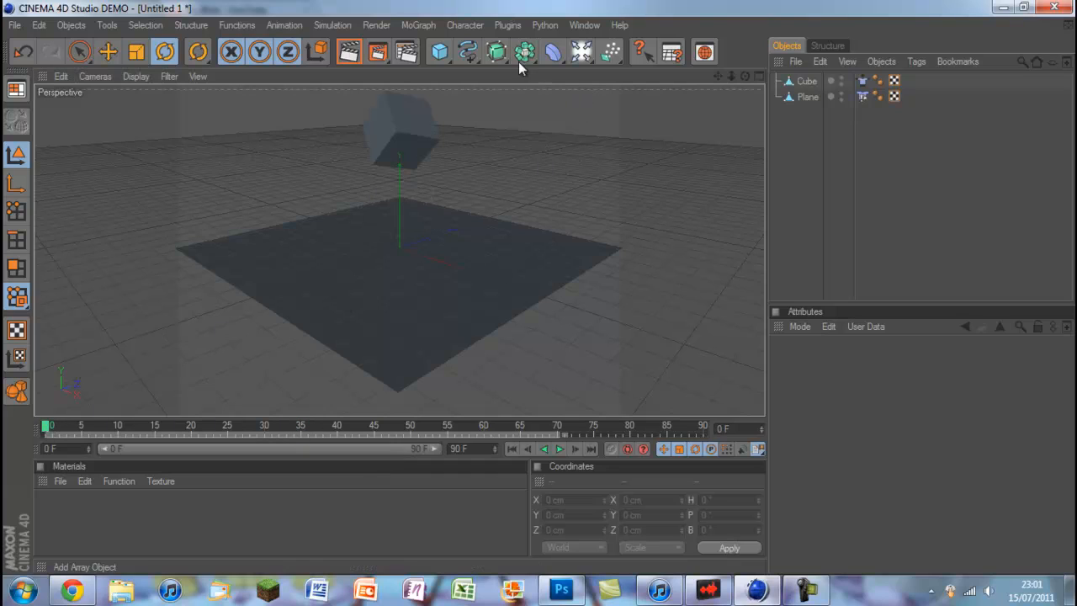
Step: Add a HyperNURBS object and make the Cube its child
click(497, 52)
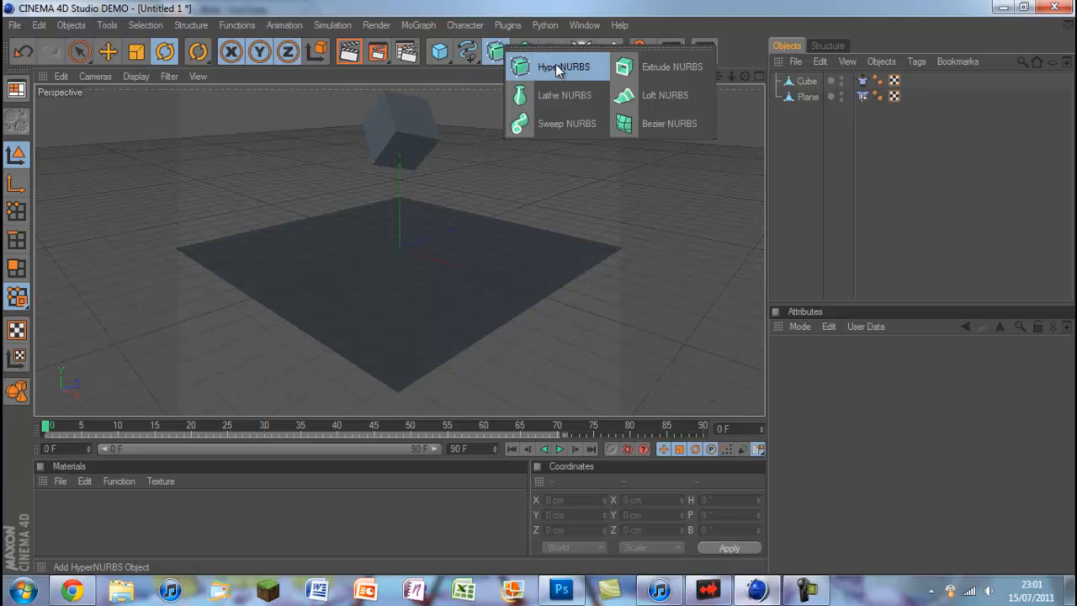
click(564, 67)
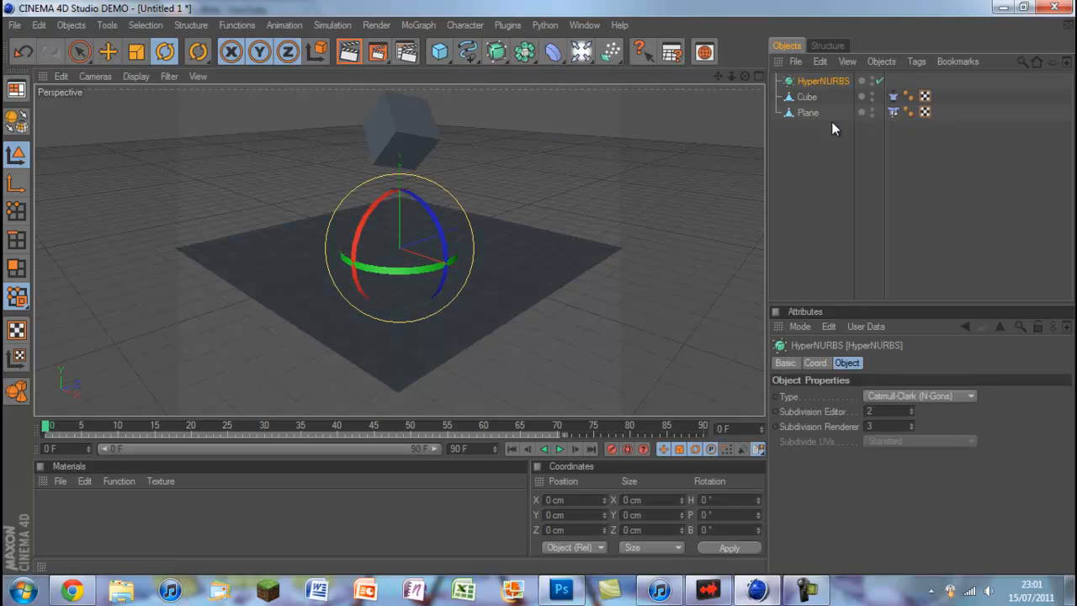
click(805, 96)
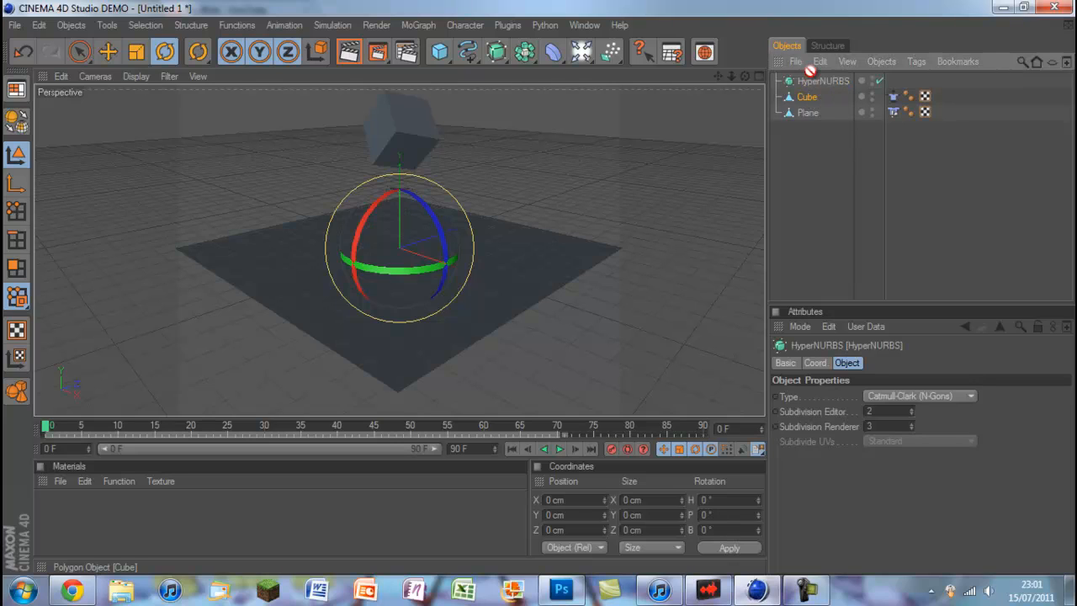
click(806, 81)
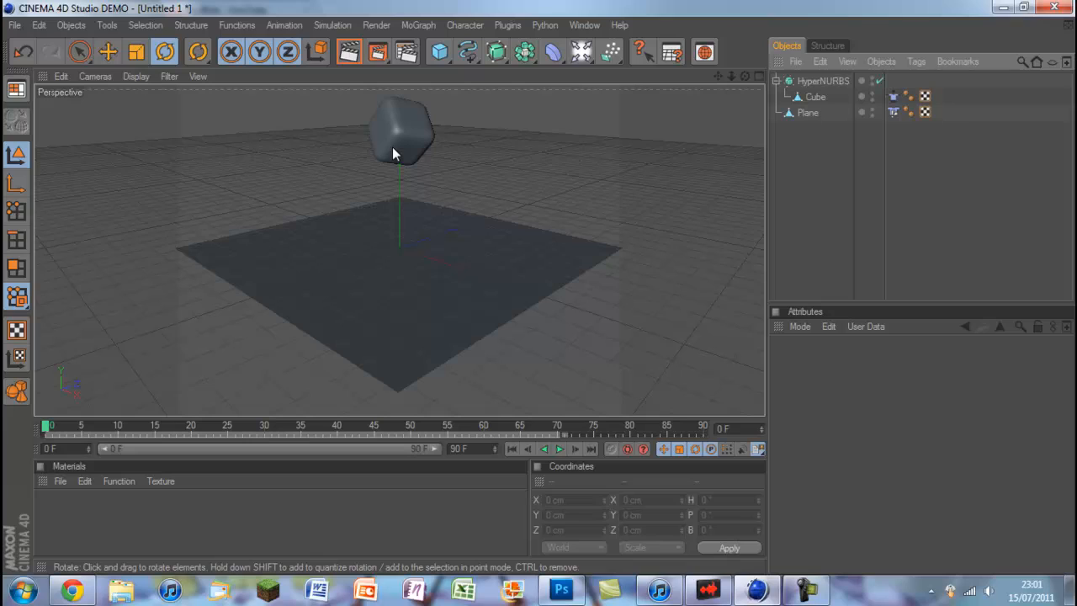
mouse_move(668, 185)
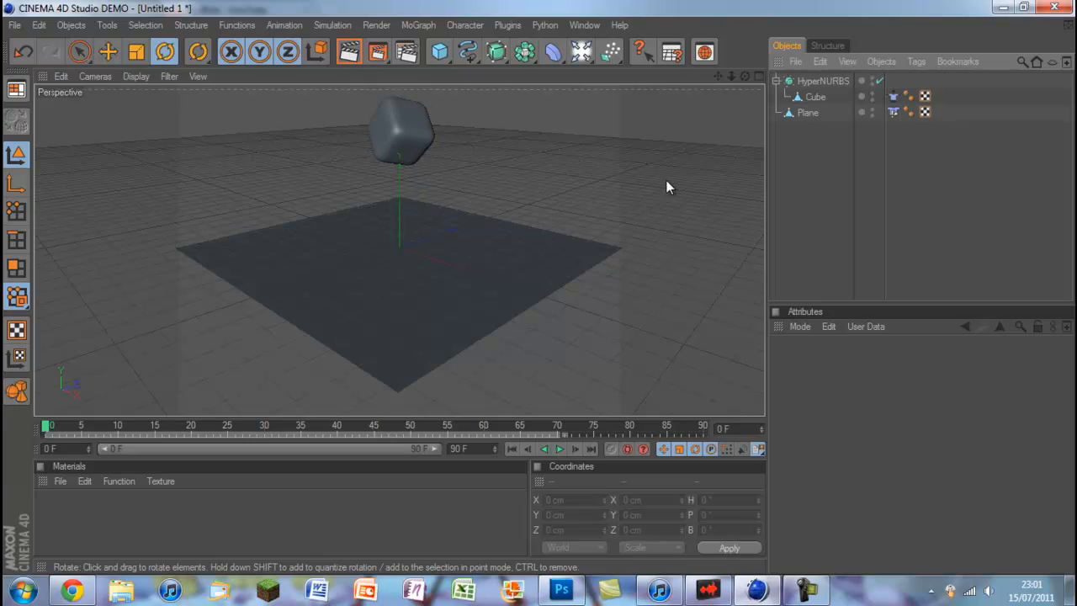
mouse_move(561, 454)
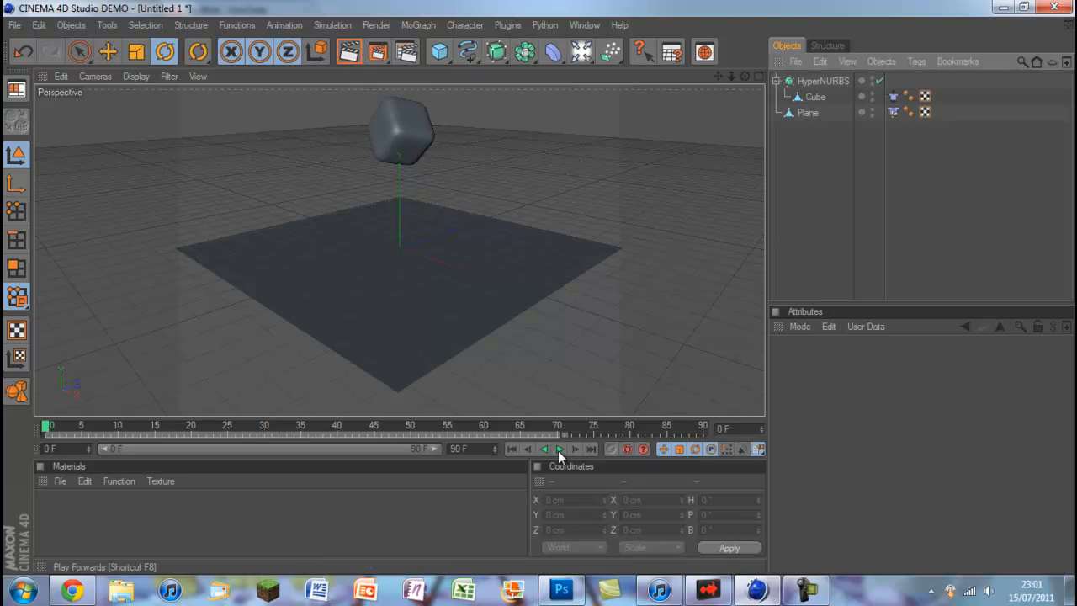
click(558, 449)
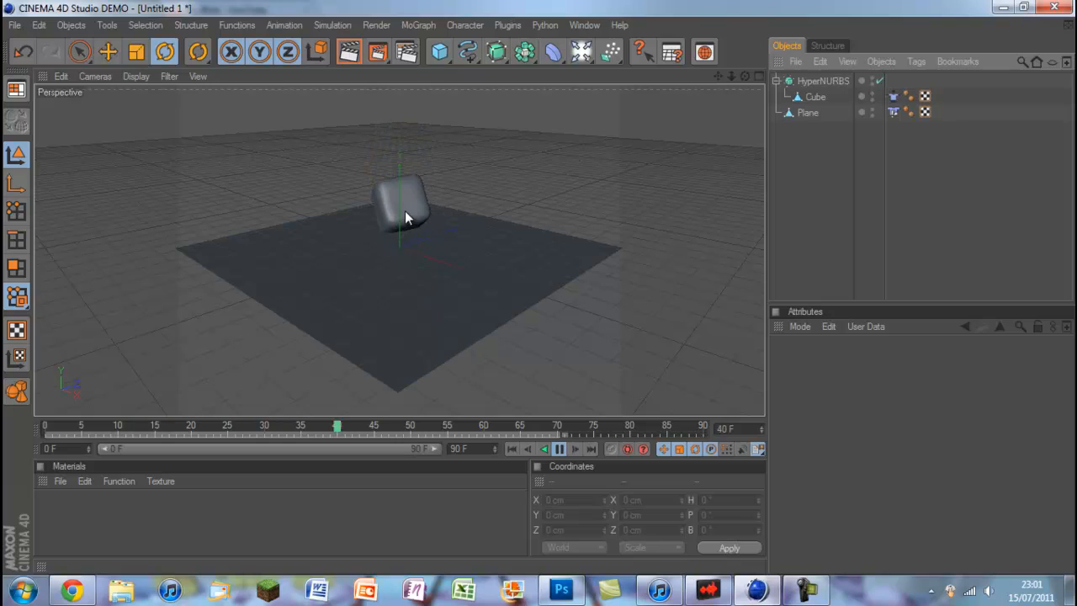
click(560, 449)
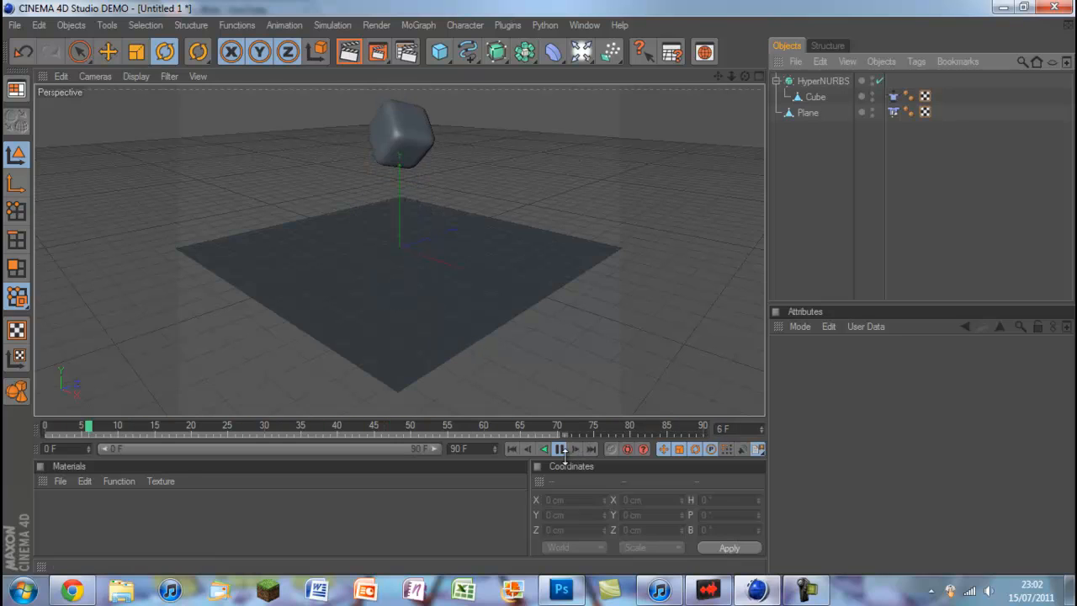
click(560, 449)
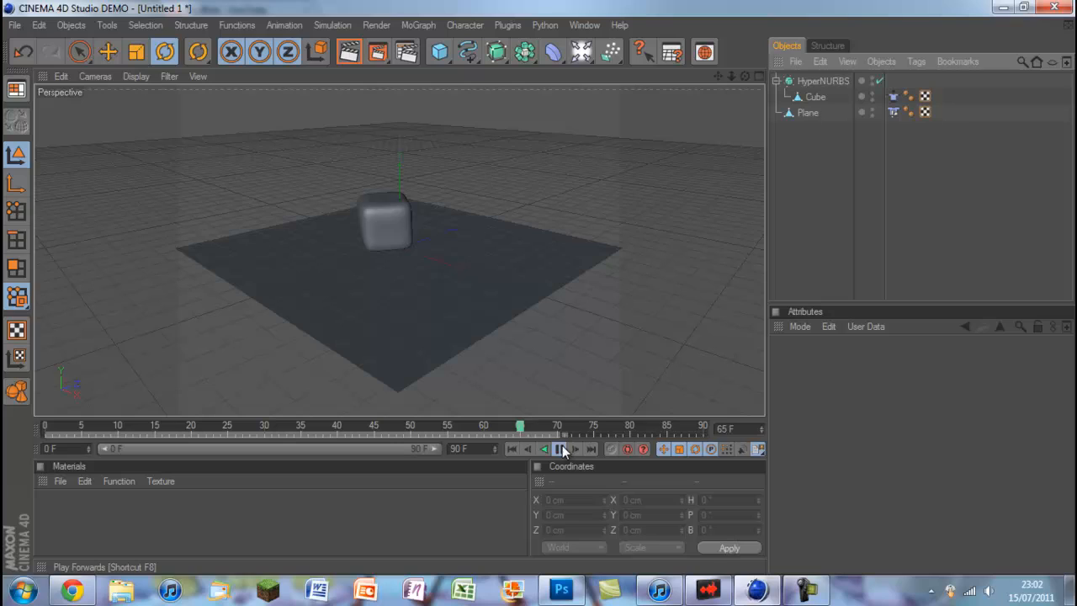
click(559, 448)
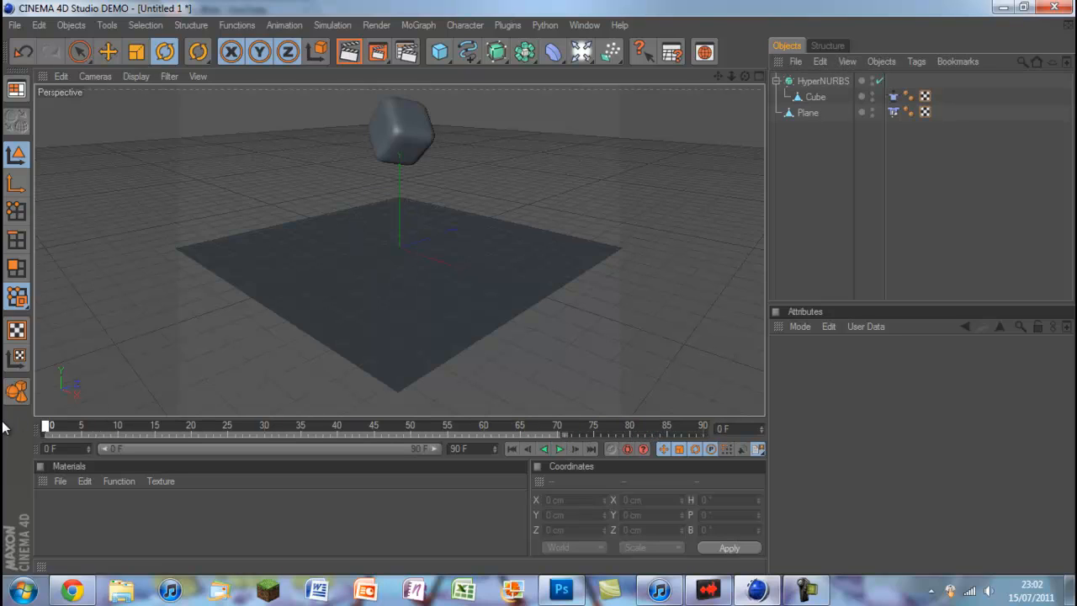
click(814, 97)
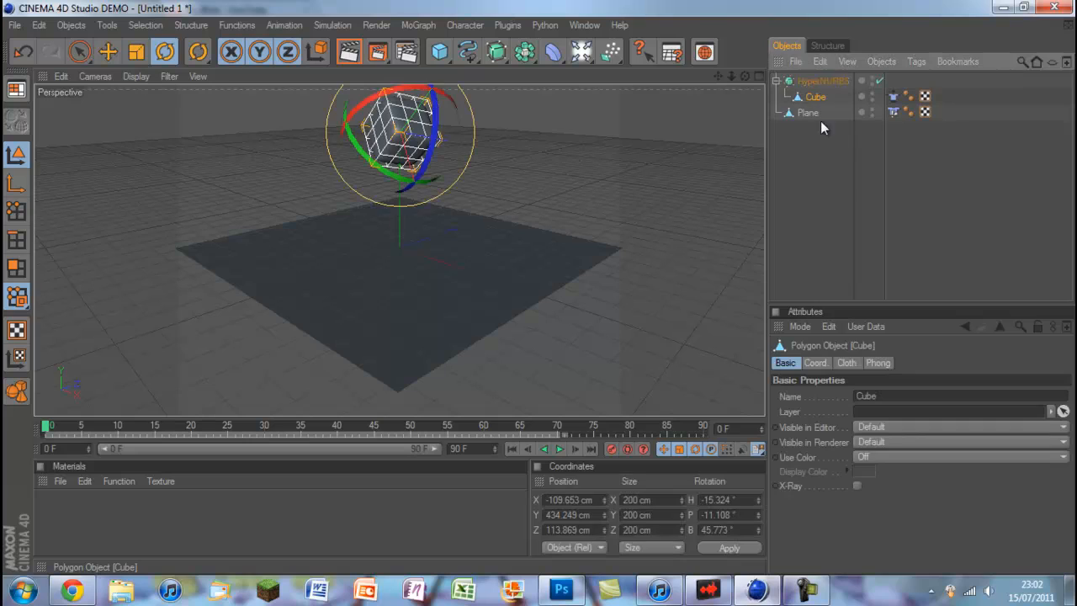
mouse_move(823, 360)
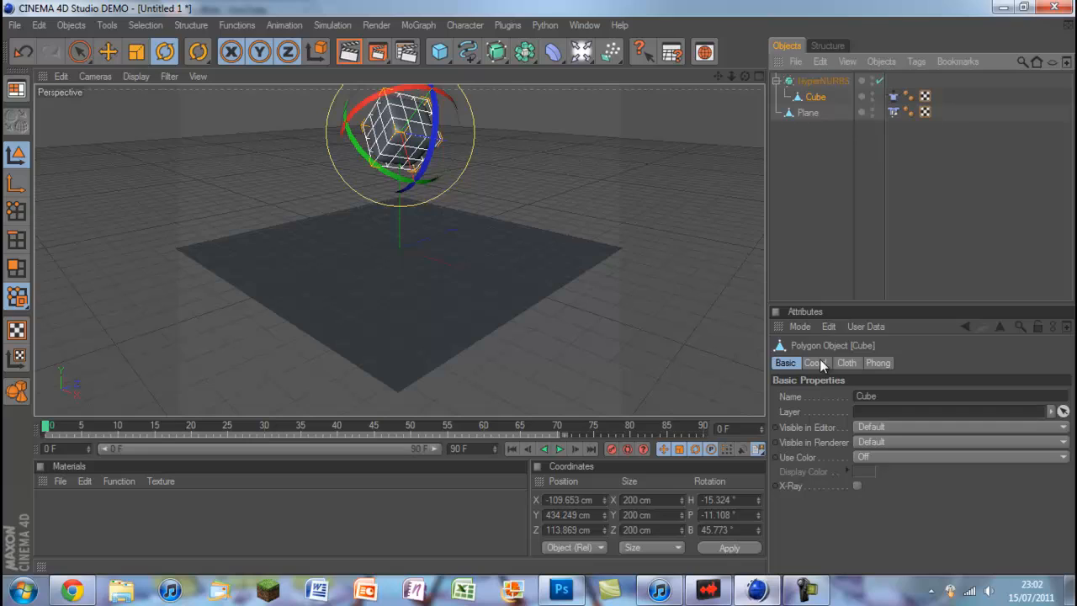
click(846, 362)
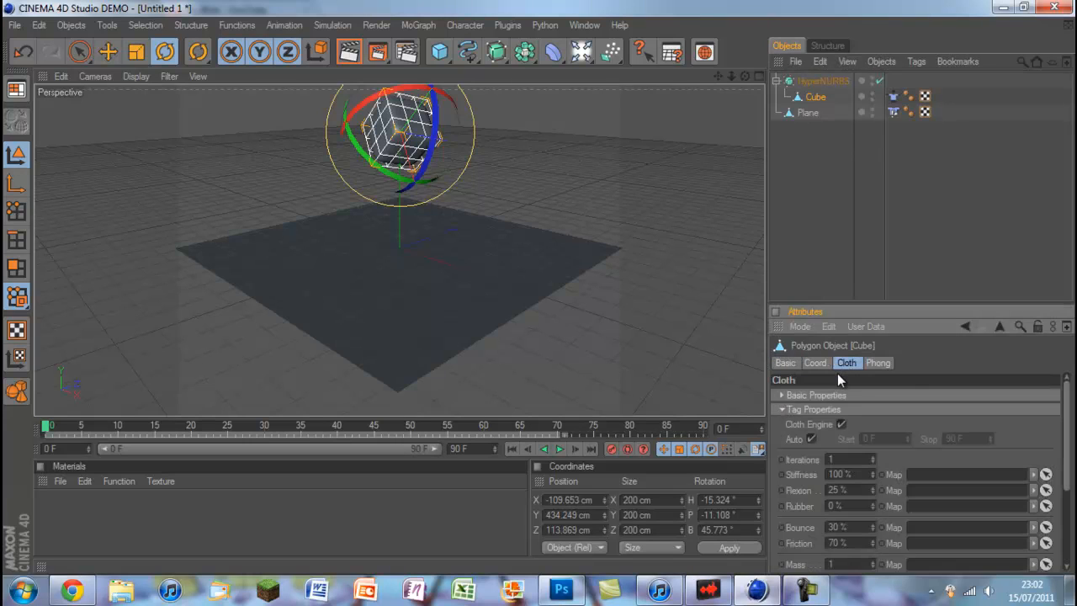
mouse_move(841, 379)
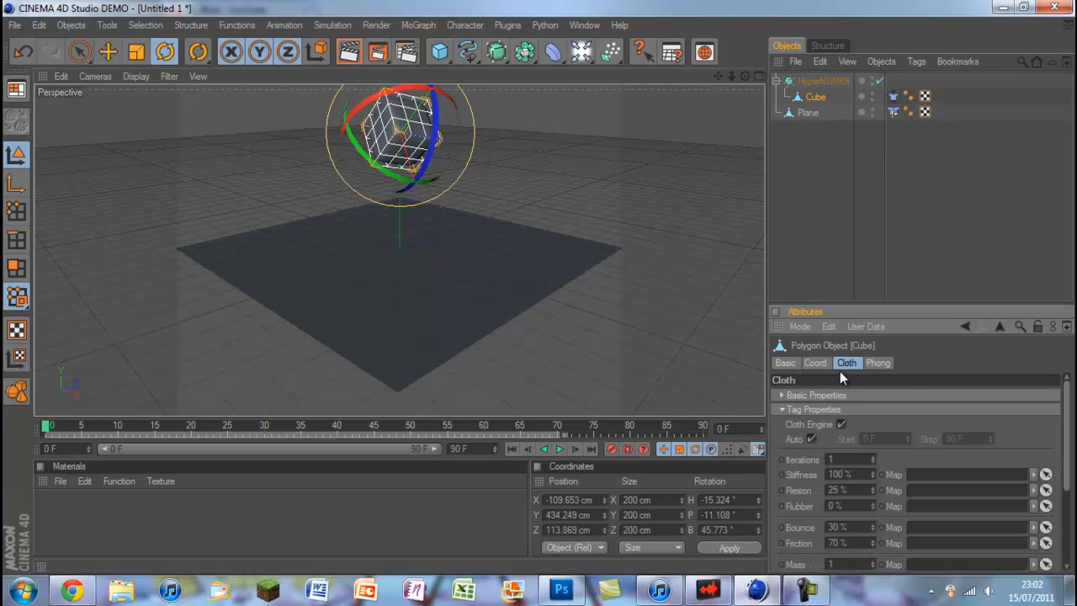
mouse_move(828, 520)
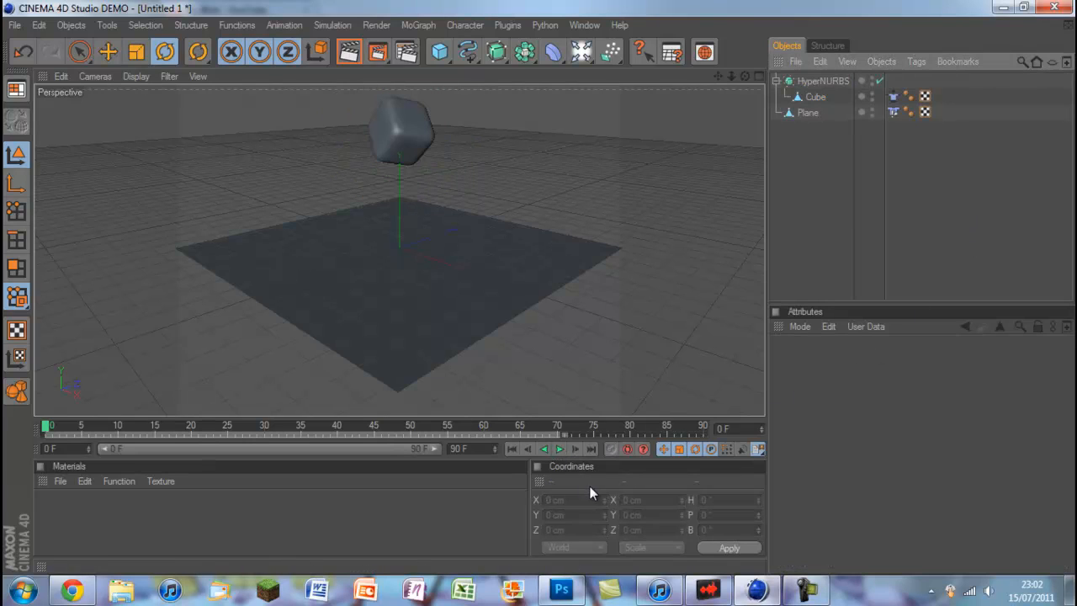
click(560, 448)
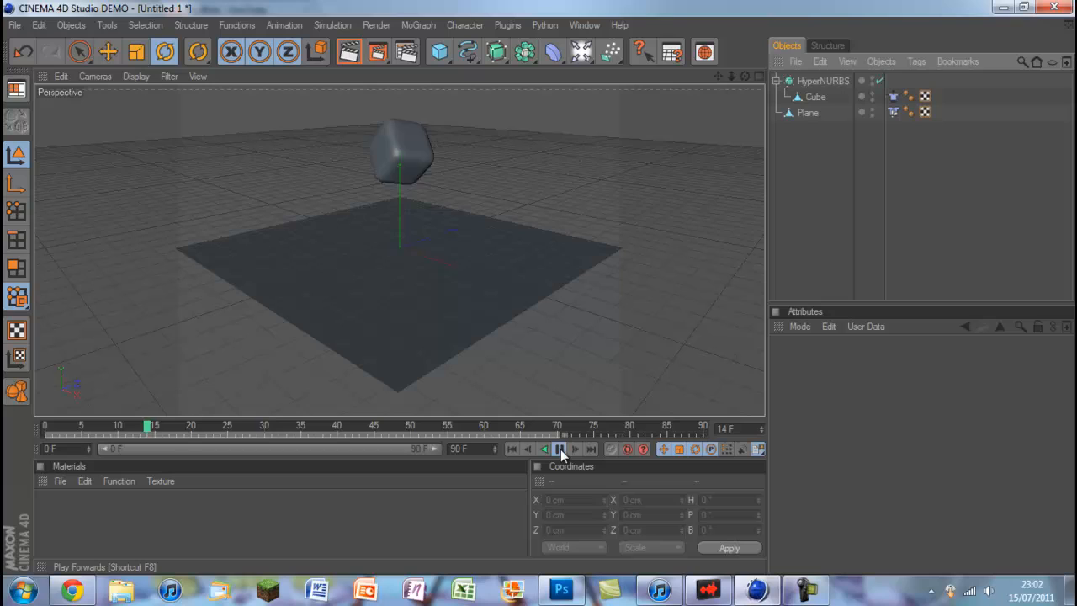
click(560, 449)
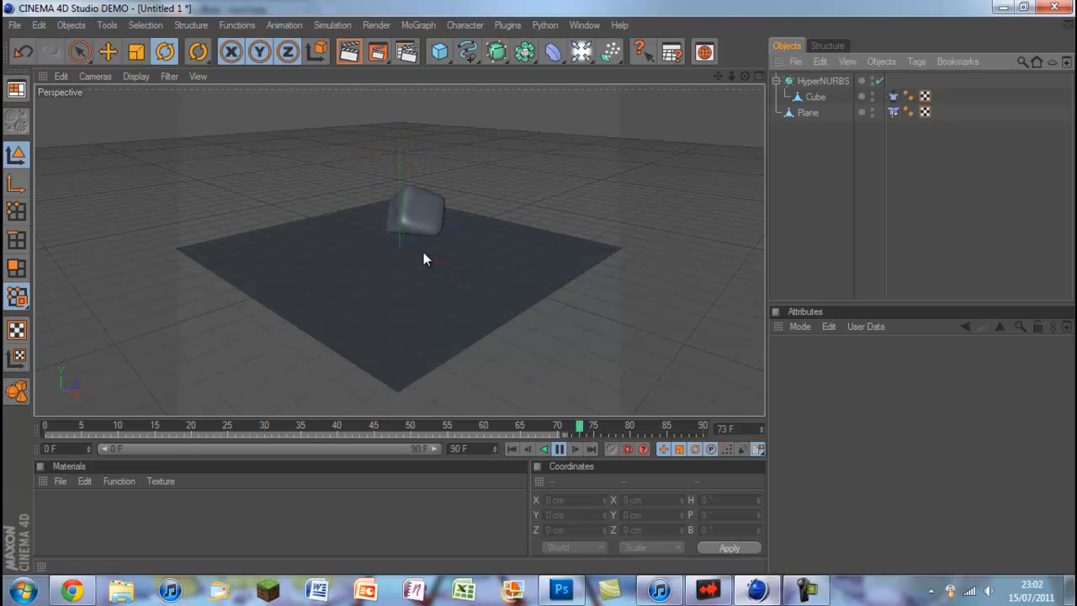
click(559, 448)
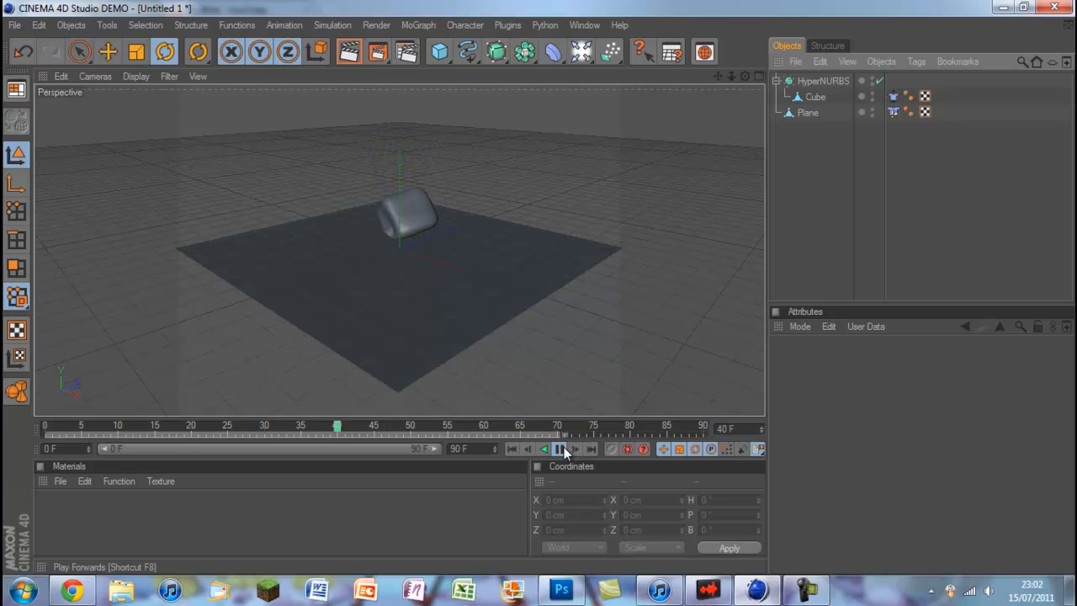
click(560, 448)
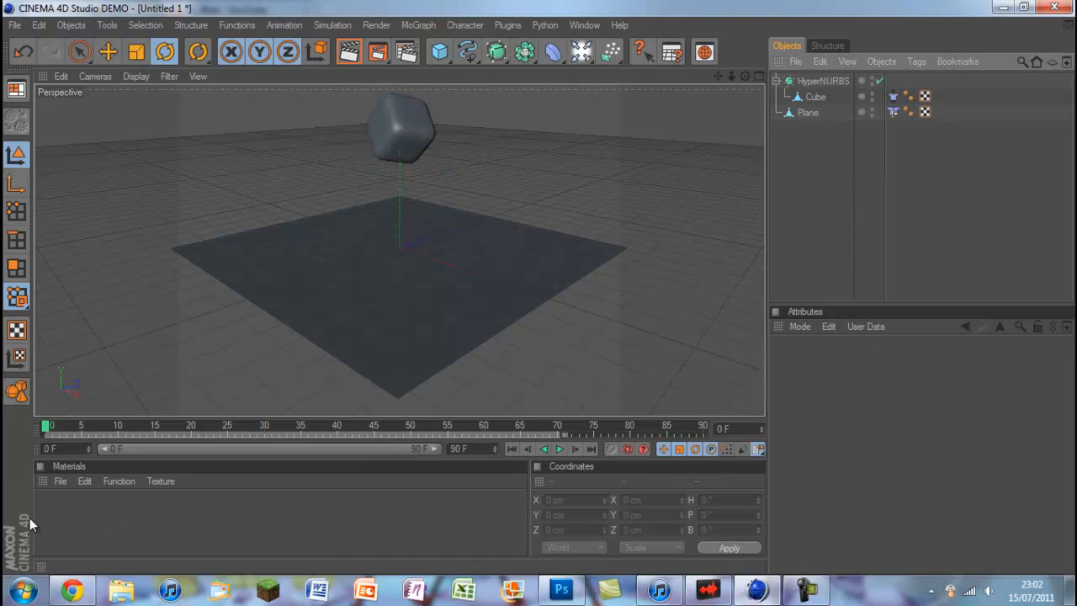
Step: Create a new material with a cream-yellow colour
double_click(51, 505)
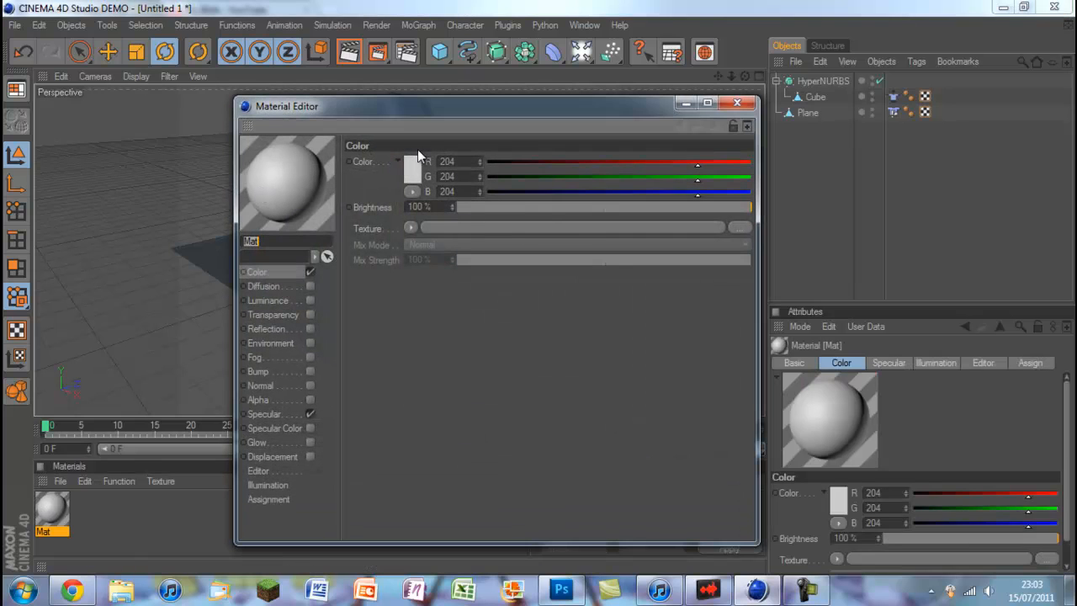
click(411, 161)
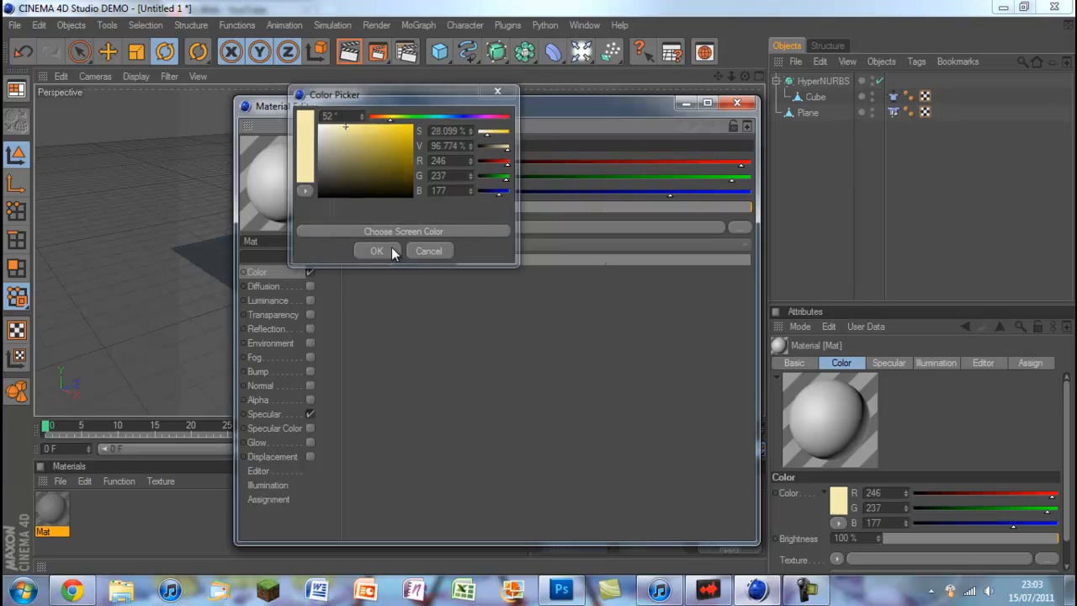
click(376, 251)
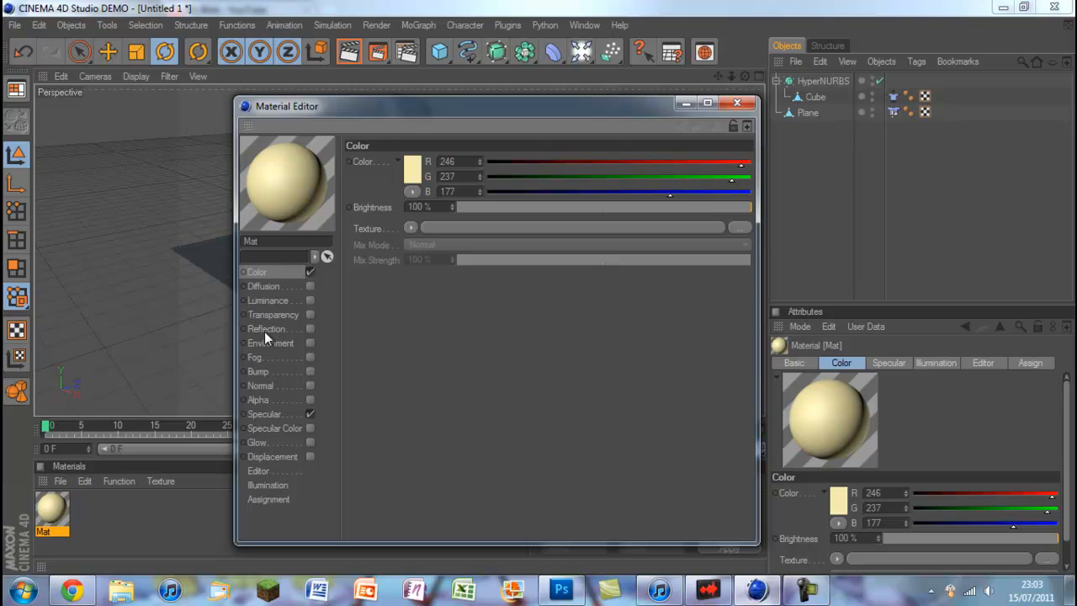
Step: Enable reflection at 7% brightness, view Luminance, and close the Material Editor
click(267, 328)
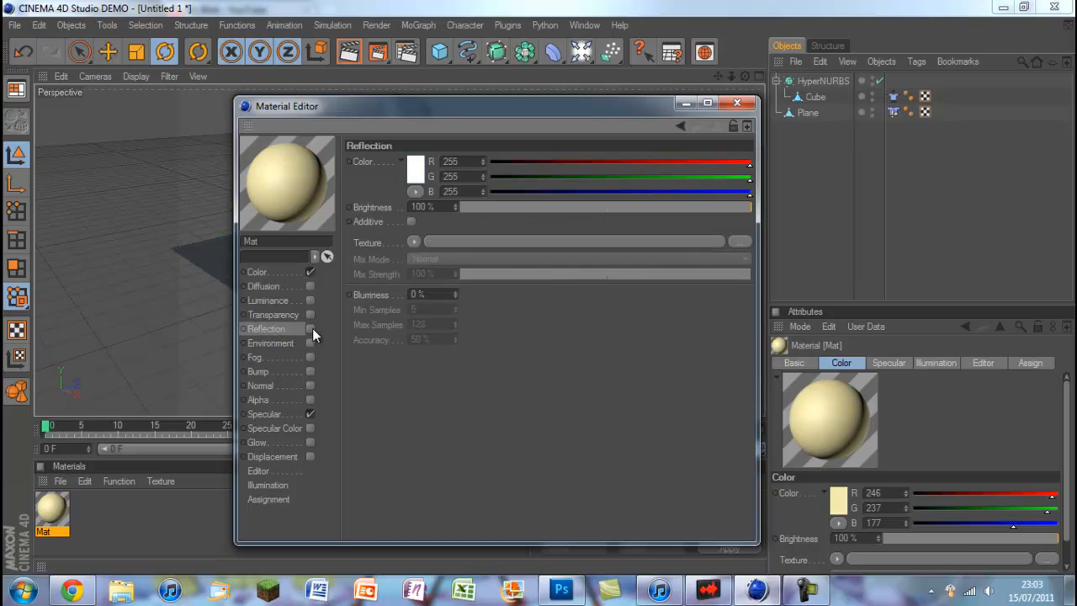
click(311, 328)
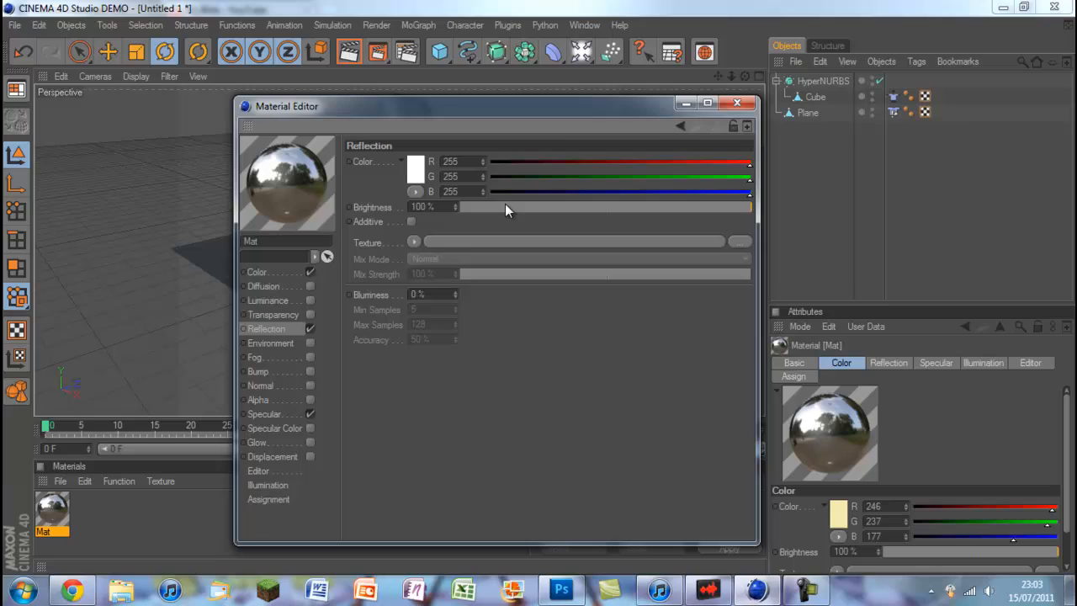
drag(749, 208, 480, 208)
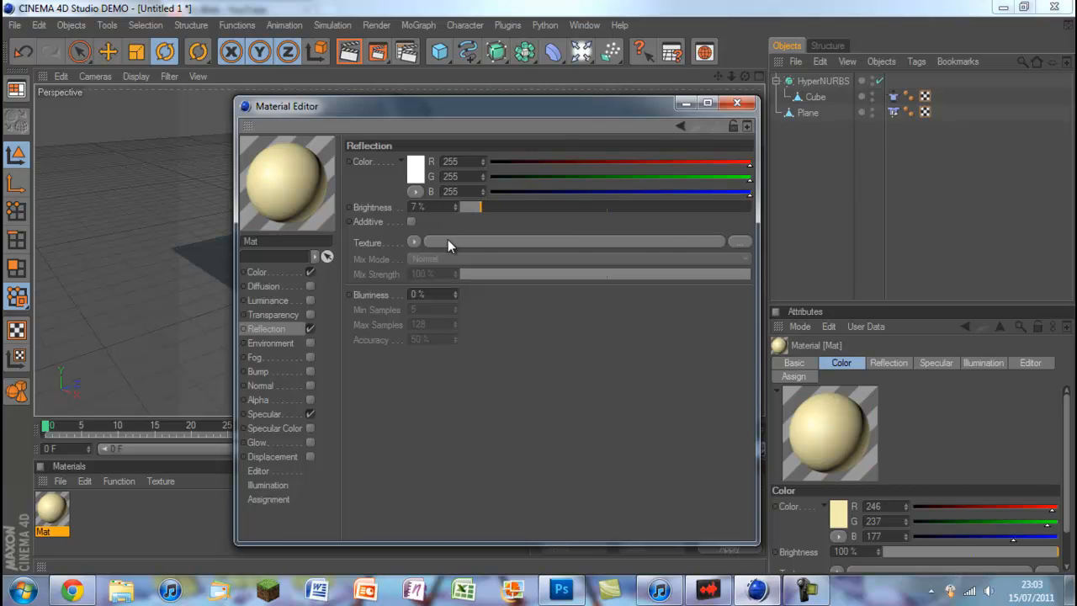
mouse_move(473, 285)
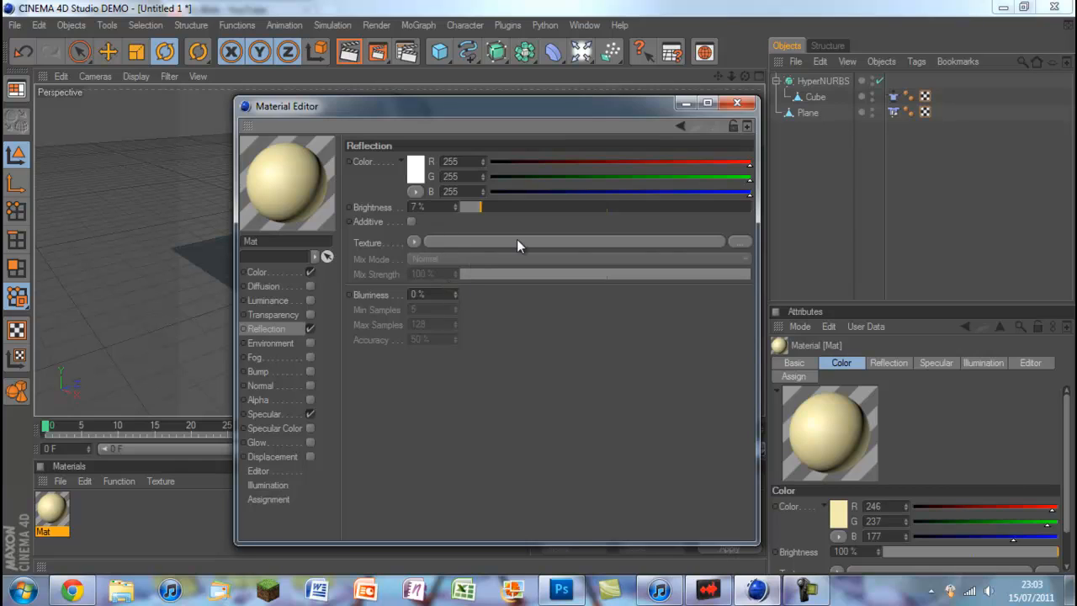
mouse_move(445, 250)
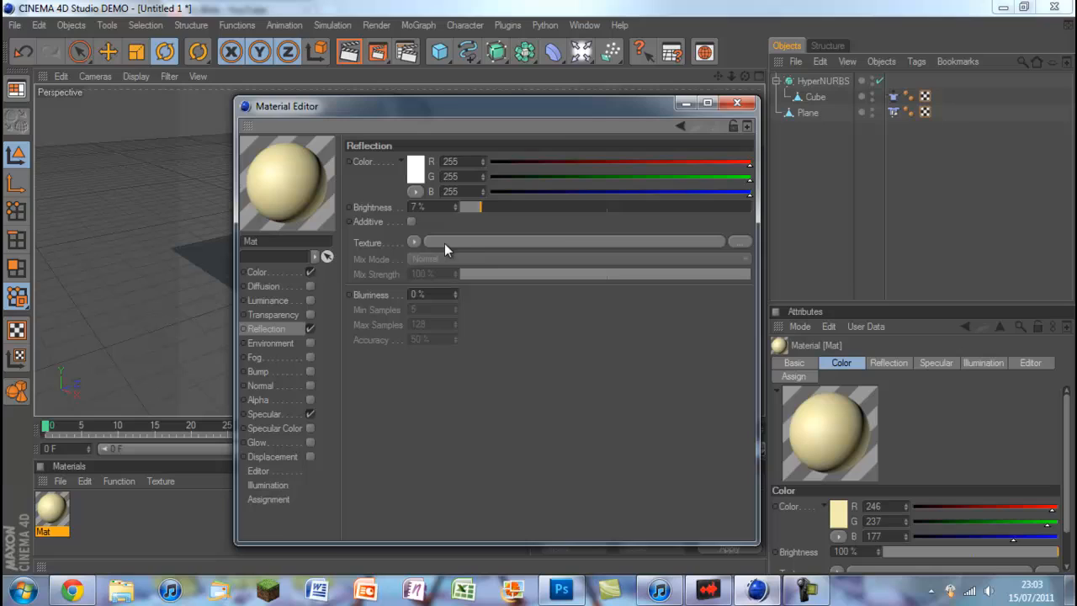
mouse_move(286, 348)
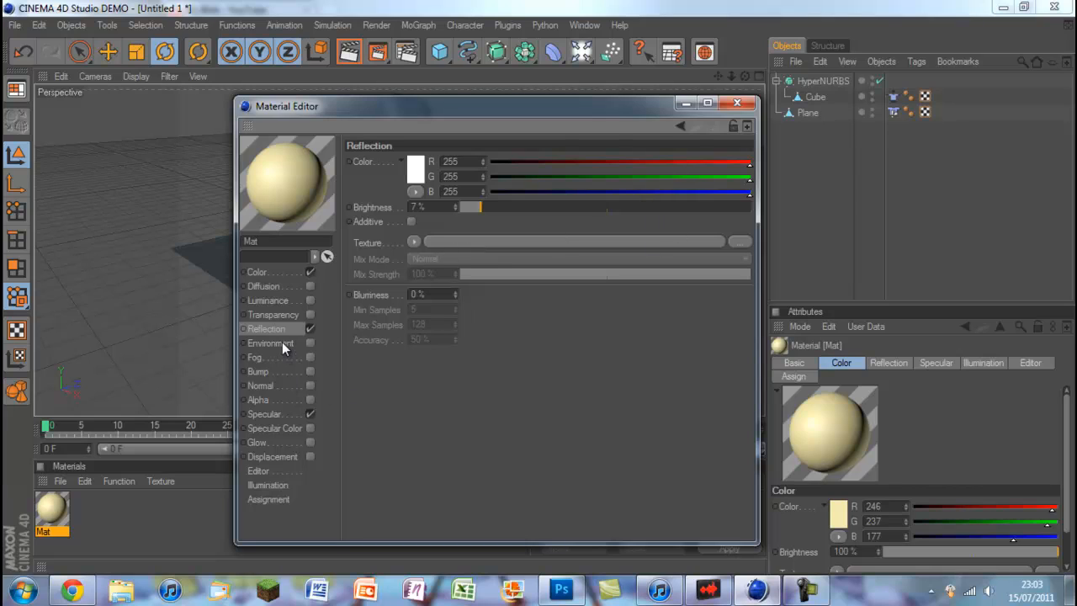
click(269, 300)
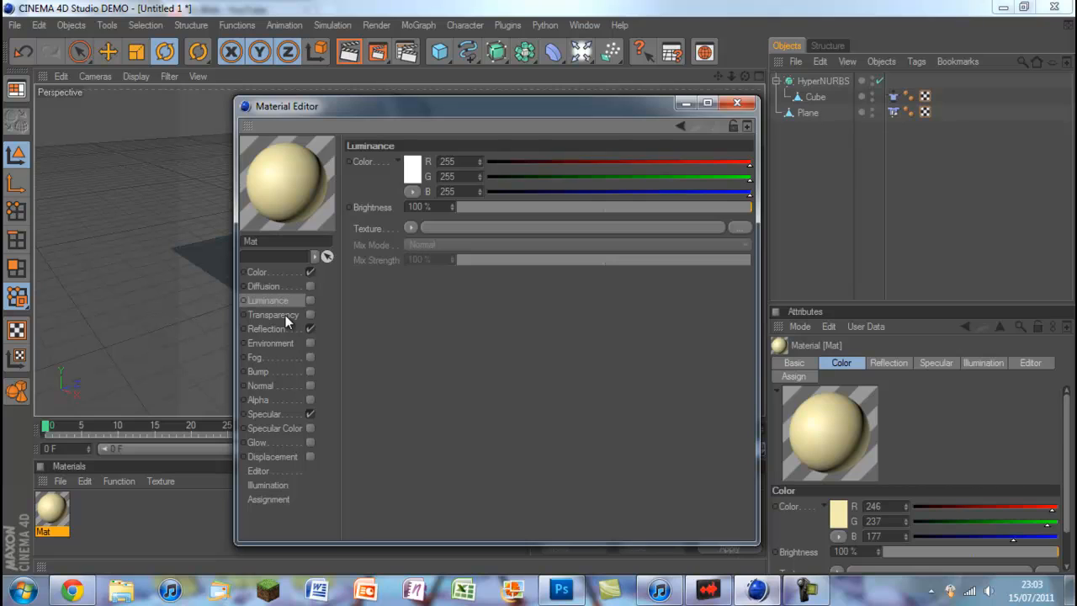
mouse_move(299, 446)
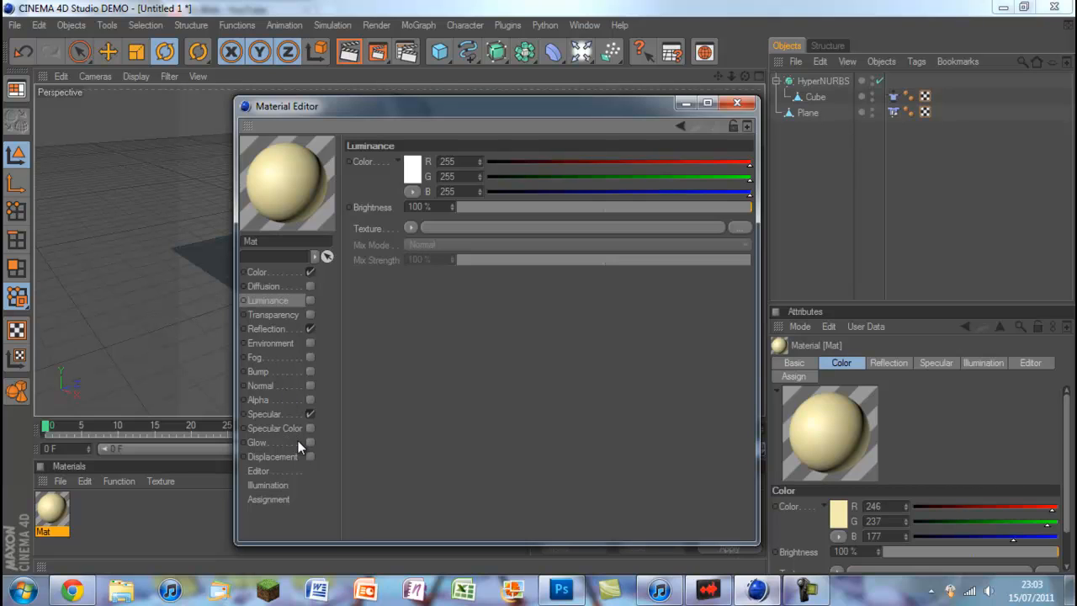
click(737, 103)
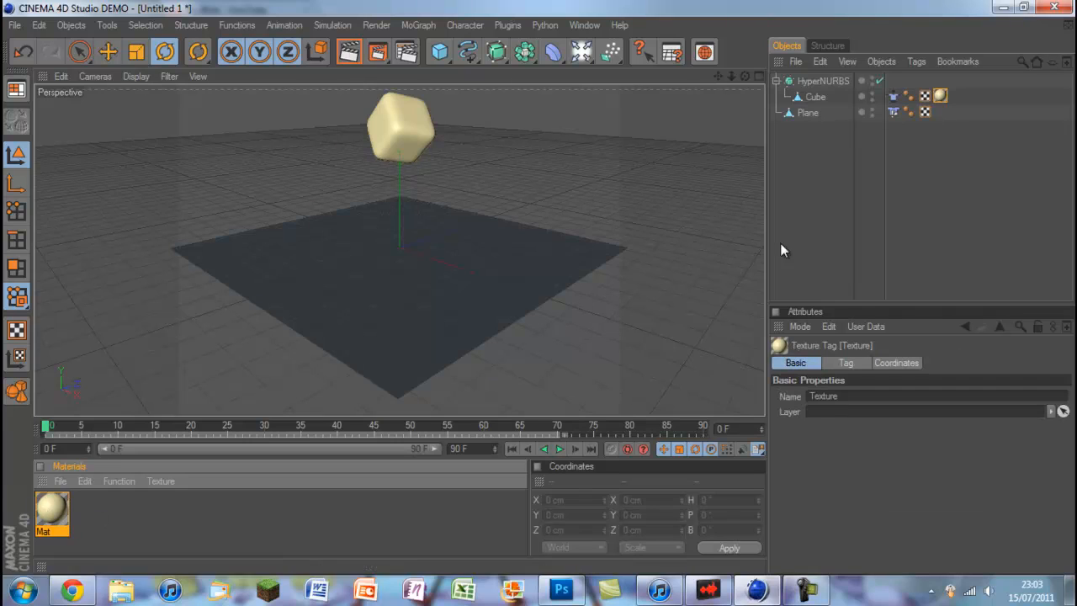
mouse_move(609, 448)
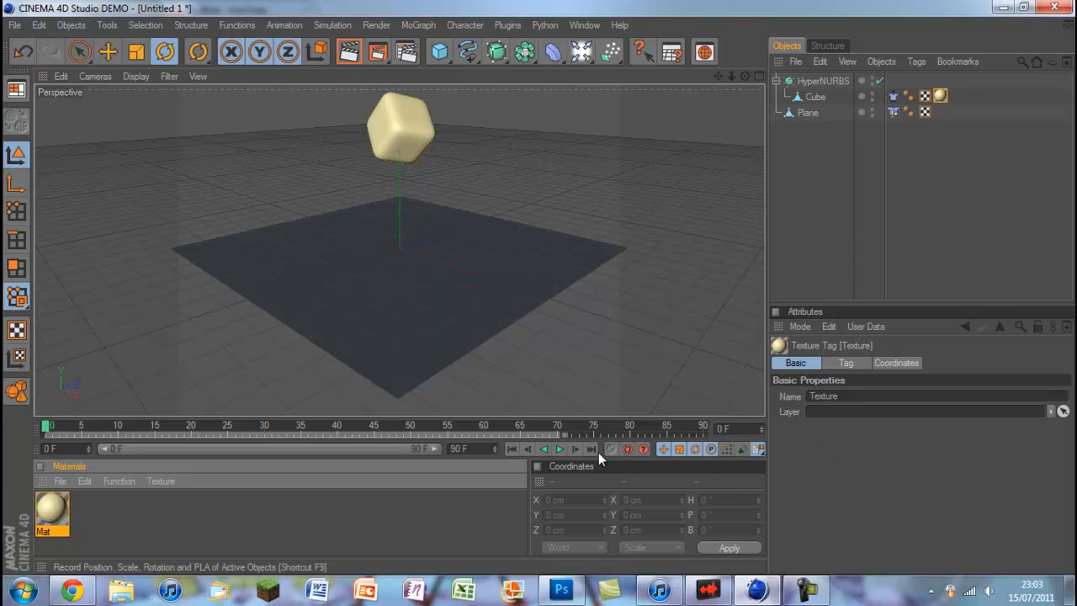
Step: Play the cream-tinted cube's fall and stop once it lands
click(560, 449)
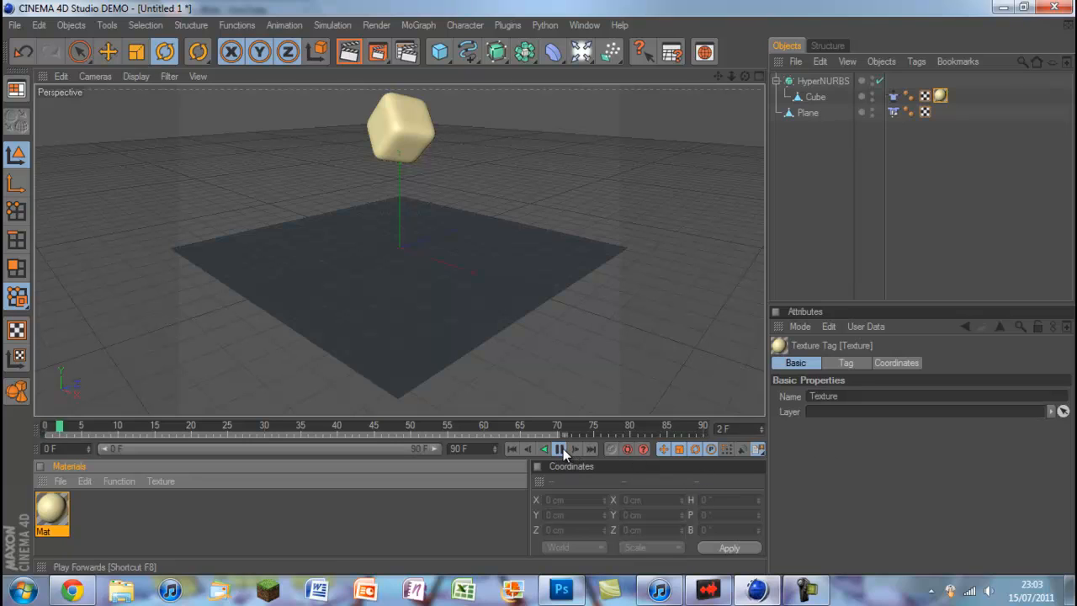
click(559, 448)
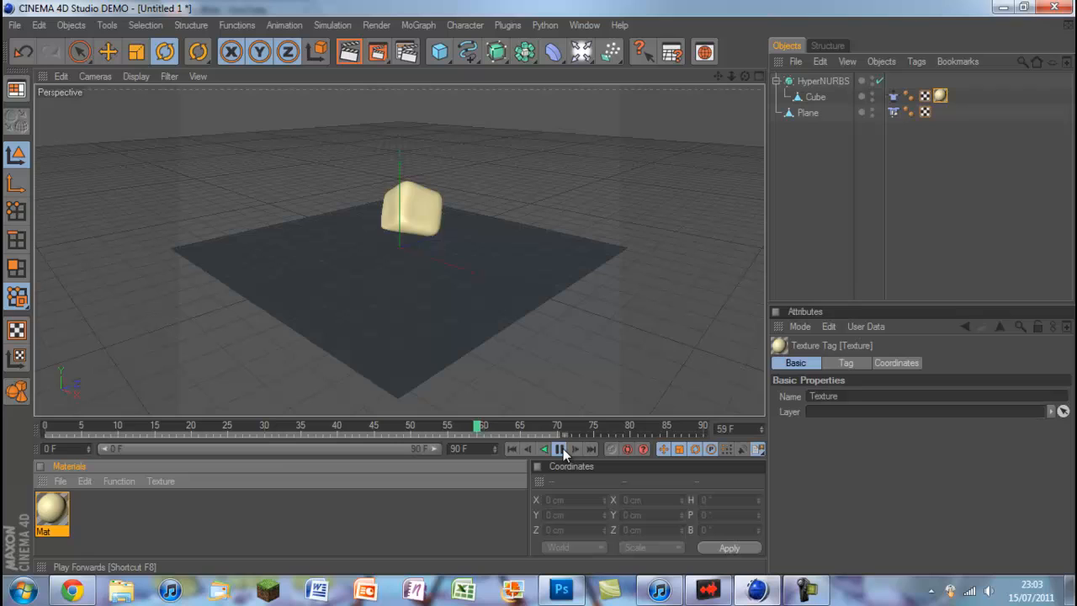
click(560, 448)
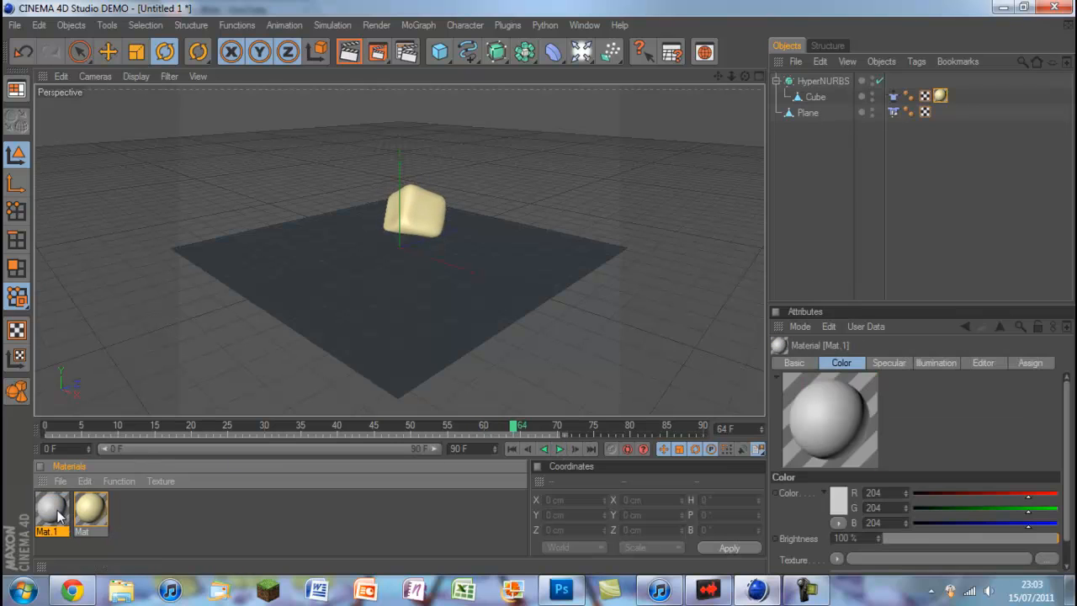
Step: Enable reflection on Mat.1 at 47% brightness and close the editor
double_click(50, 511)
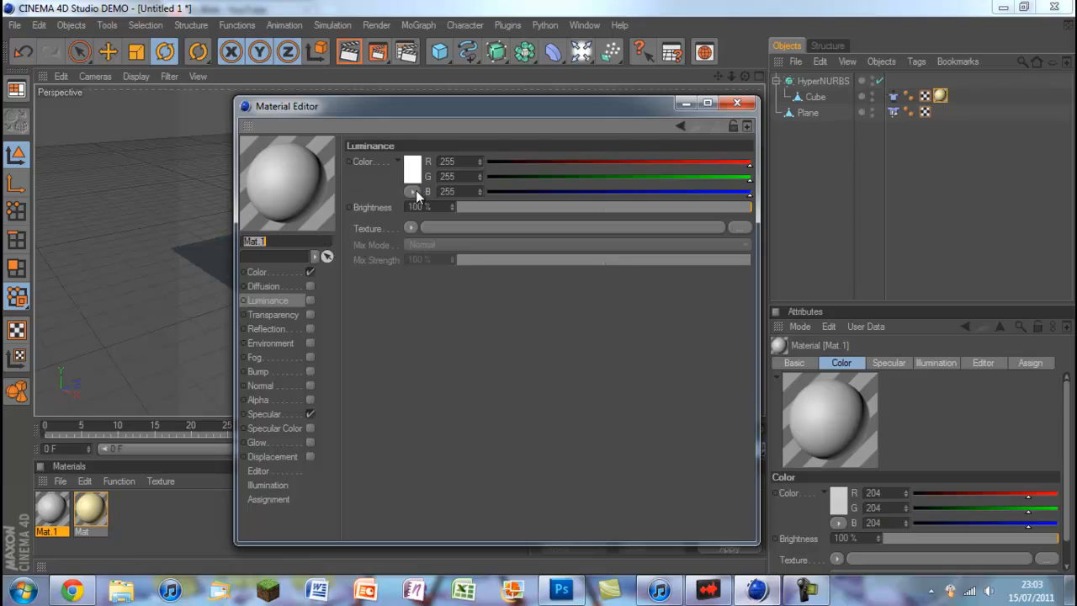
mouse_move(314, 328)
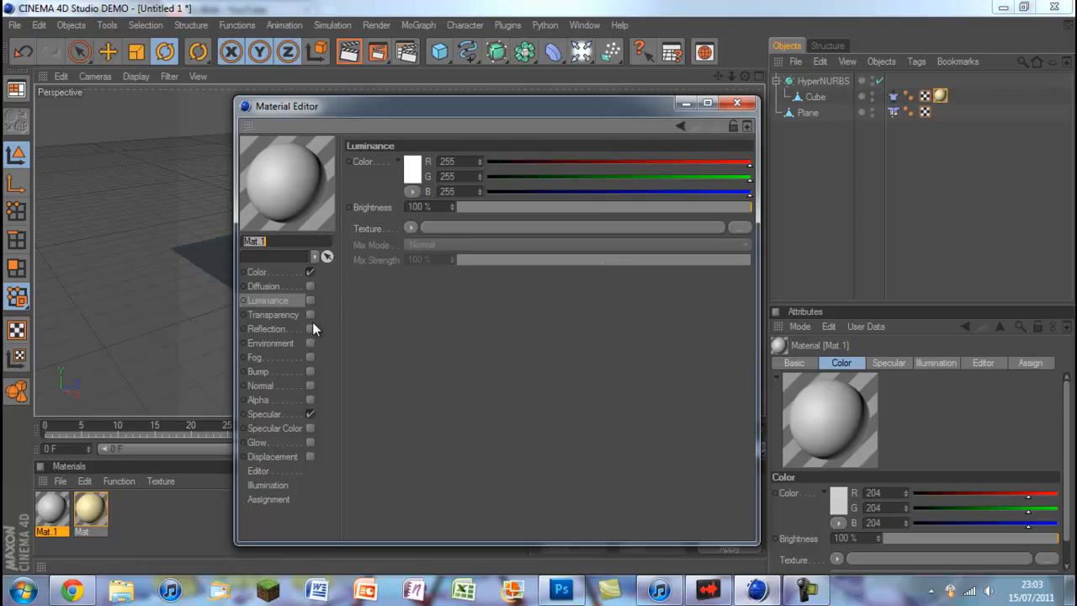
click(268, 328)
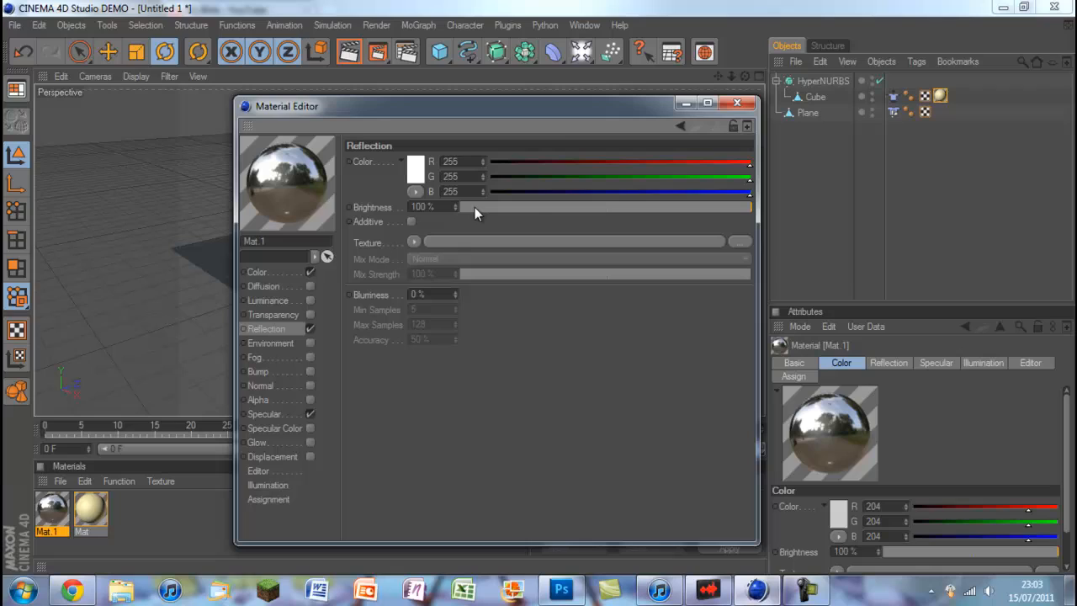
drag(748, 207, 576, 207)
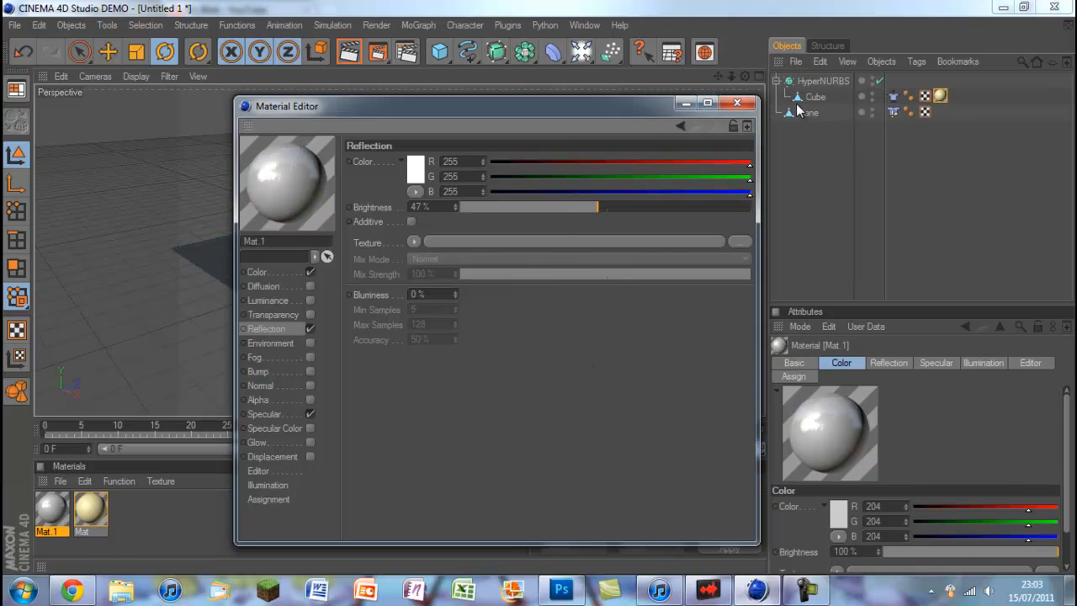
click(737, 103)
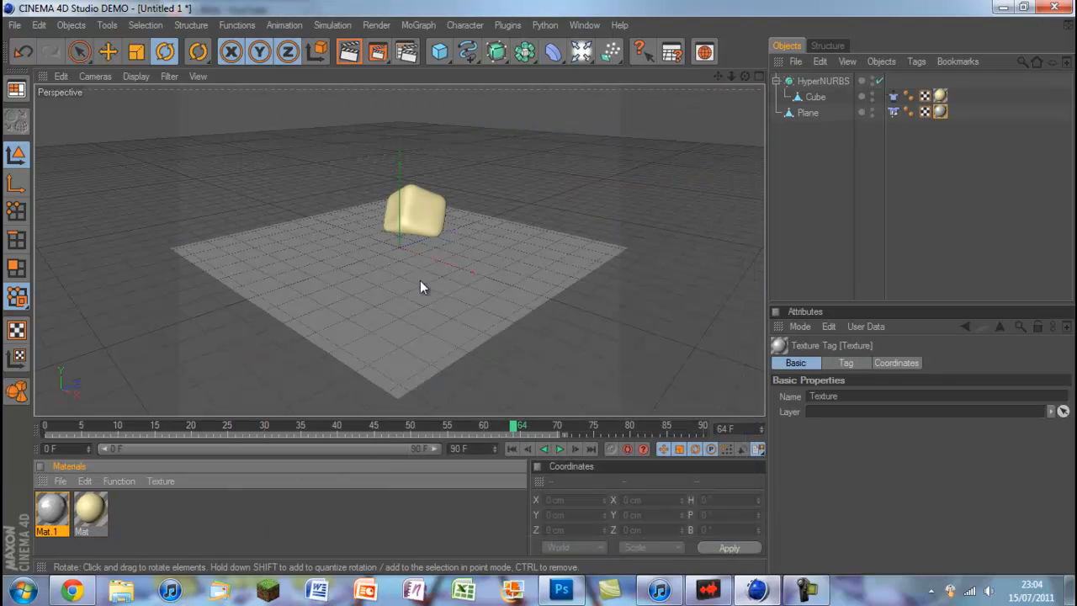
mouse_move(589, 345)
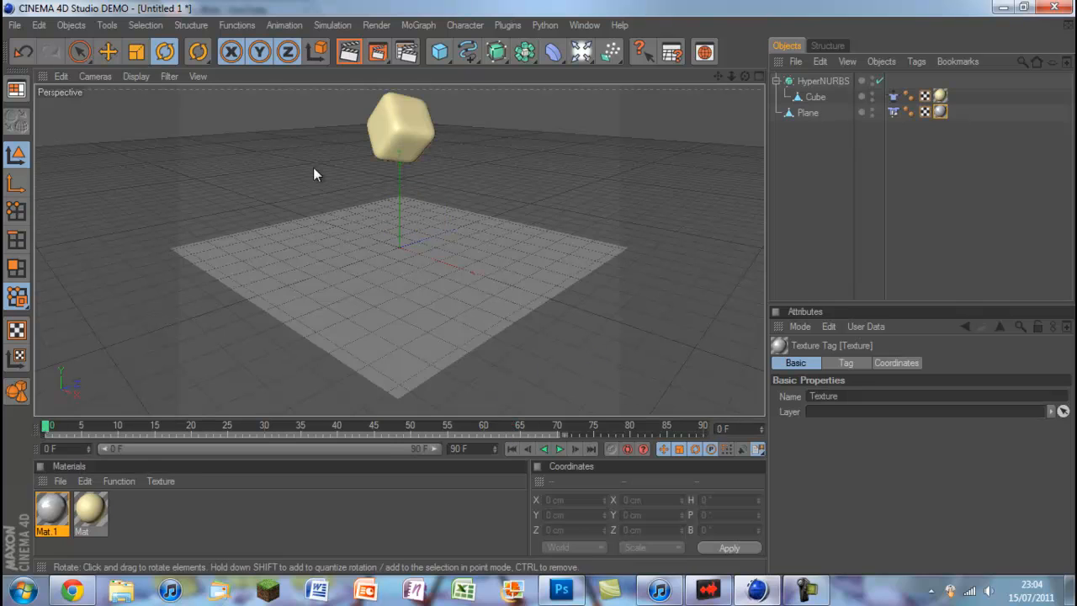
click(437, 53)
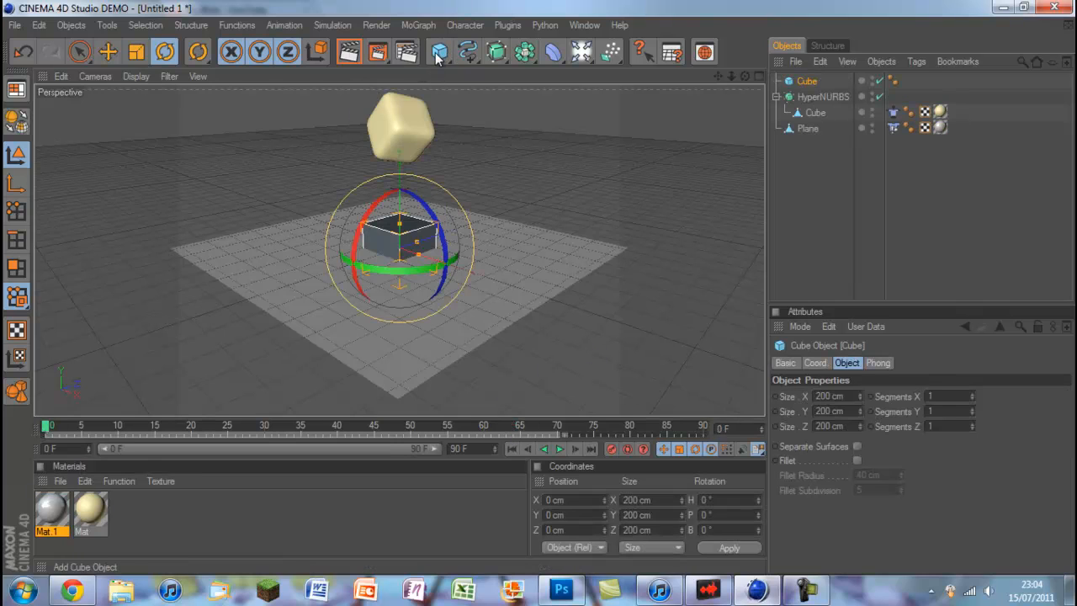
click(439, 51)
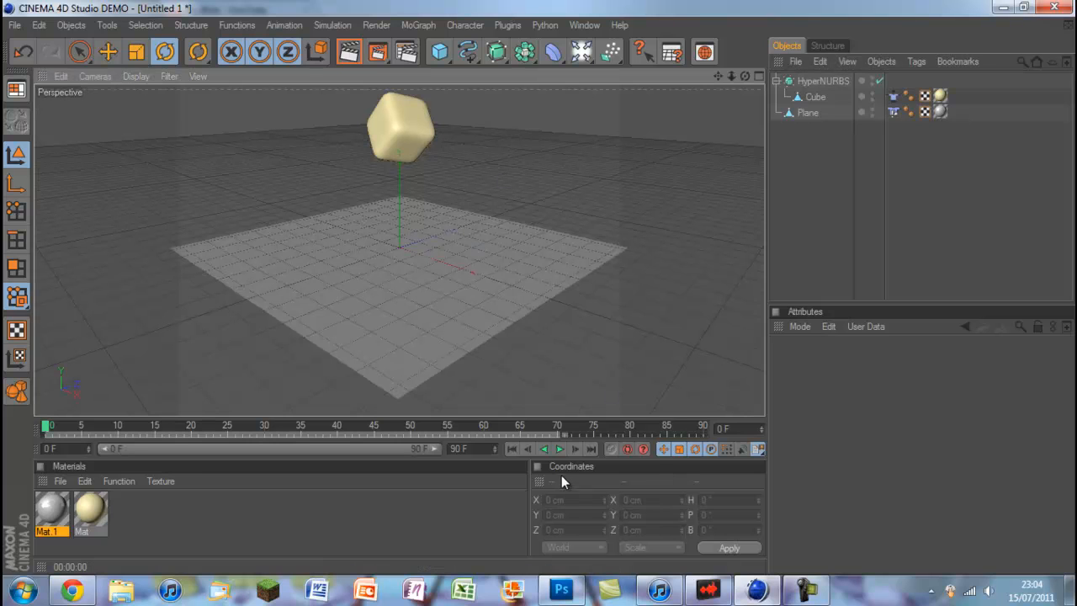
click(560, 449)
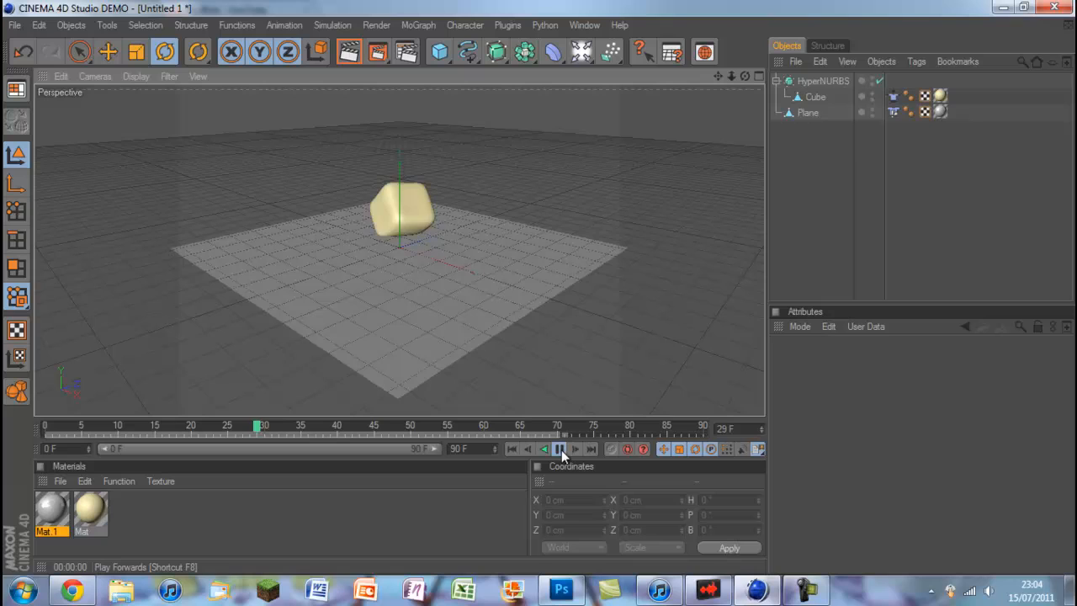
click(545, 448)
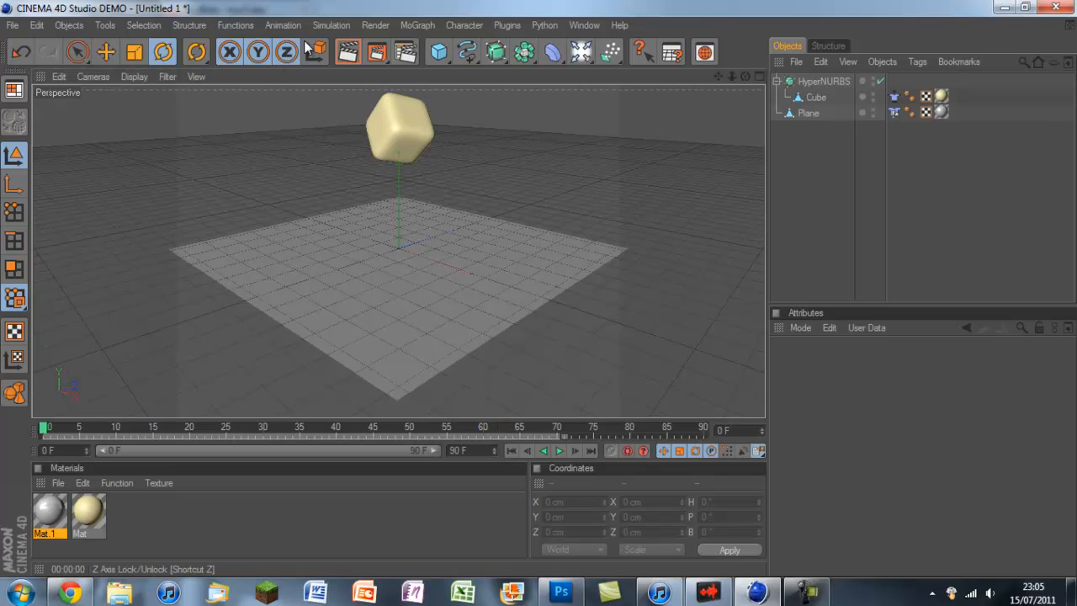
click(348, 52)
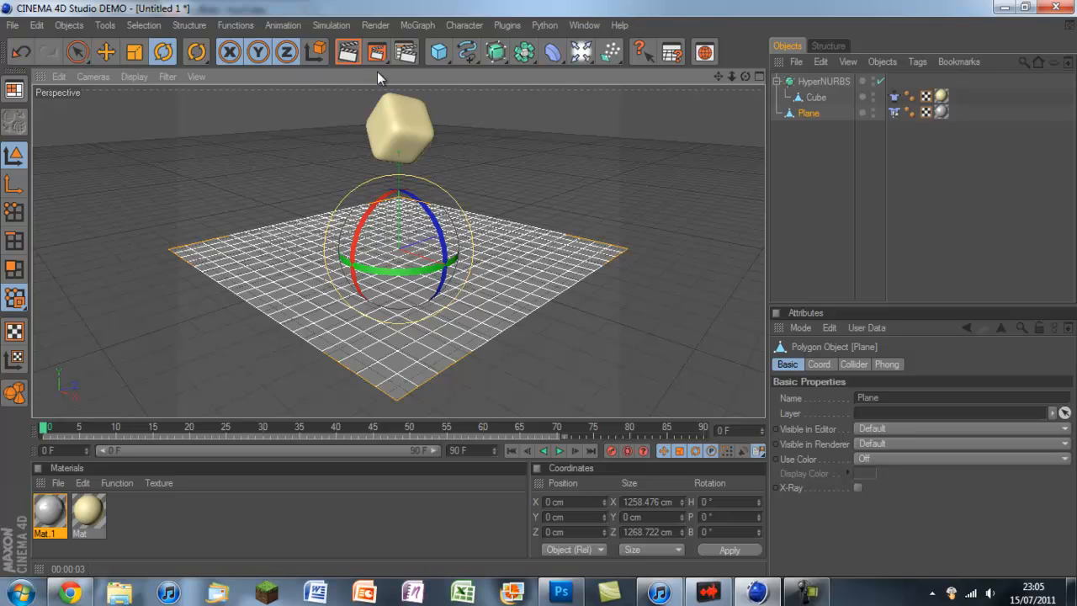
click(348, 52)
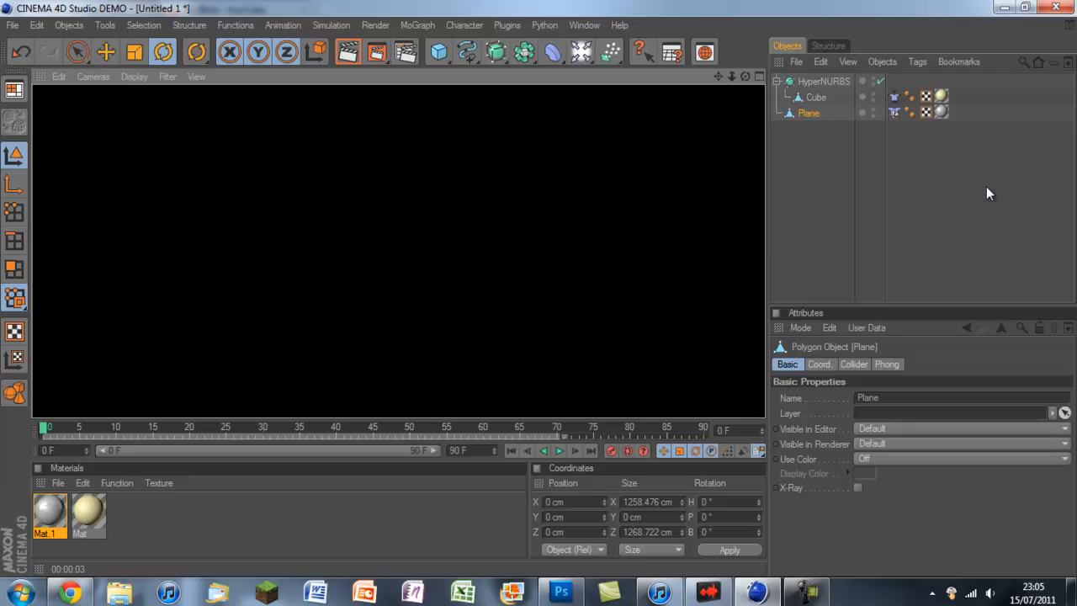
click(347, 53)
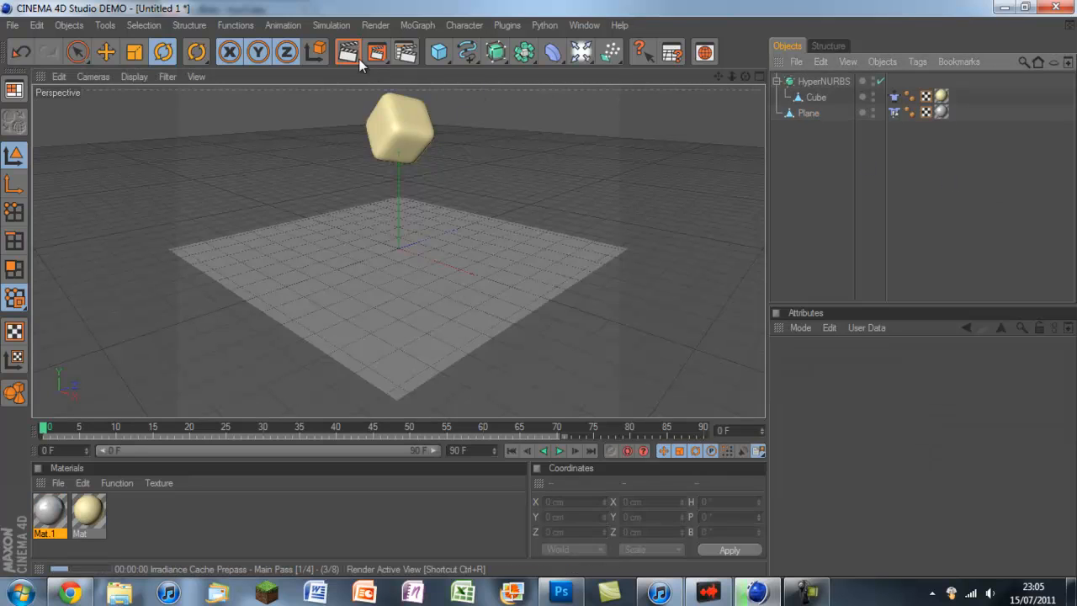
click(348, 52)
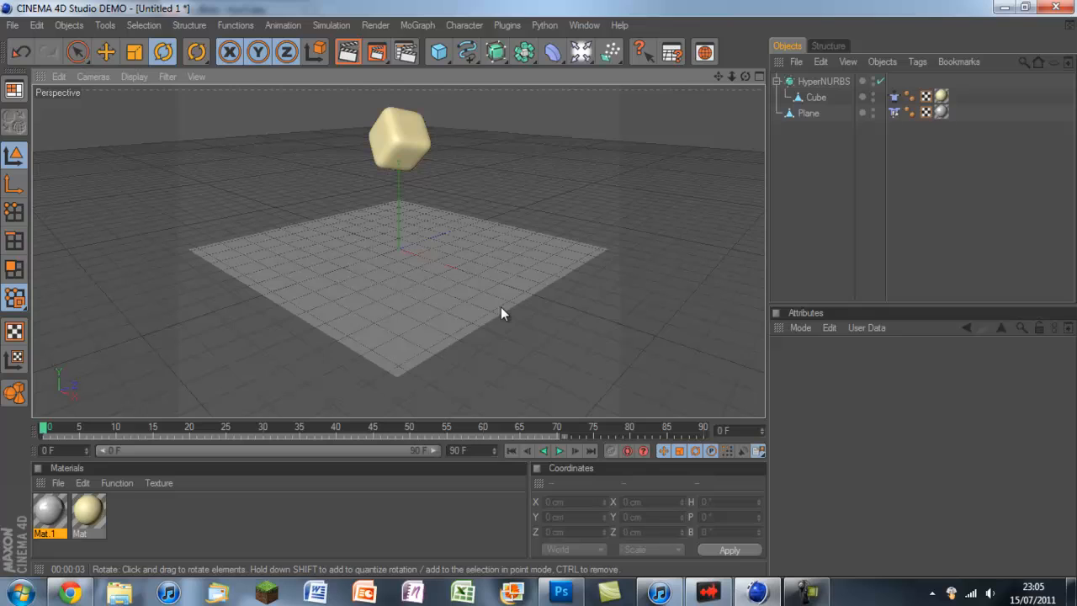
click(559, 451)
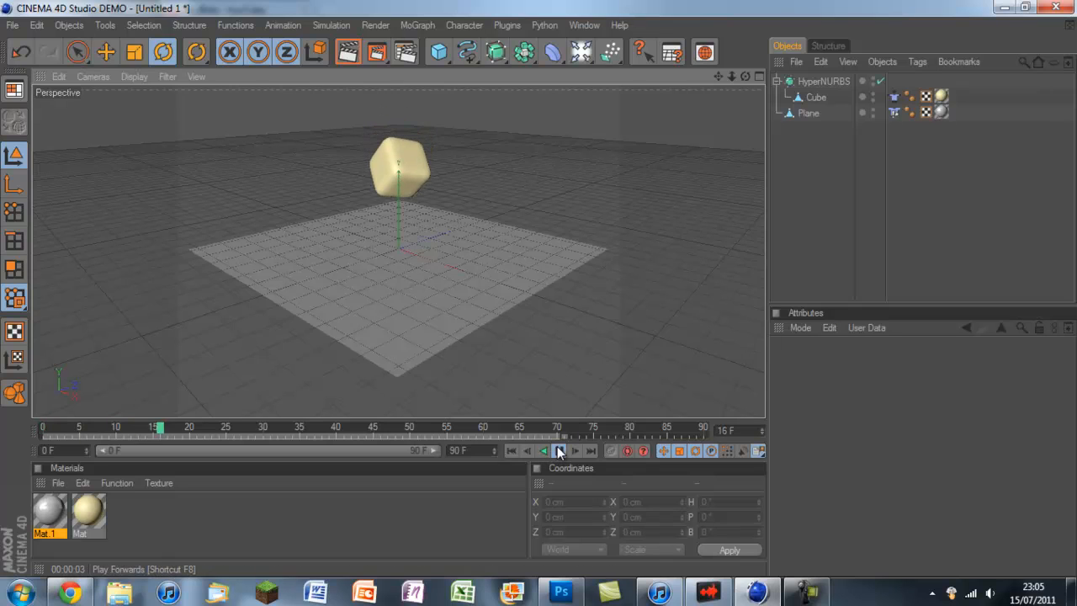
click(559, 451)
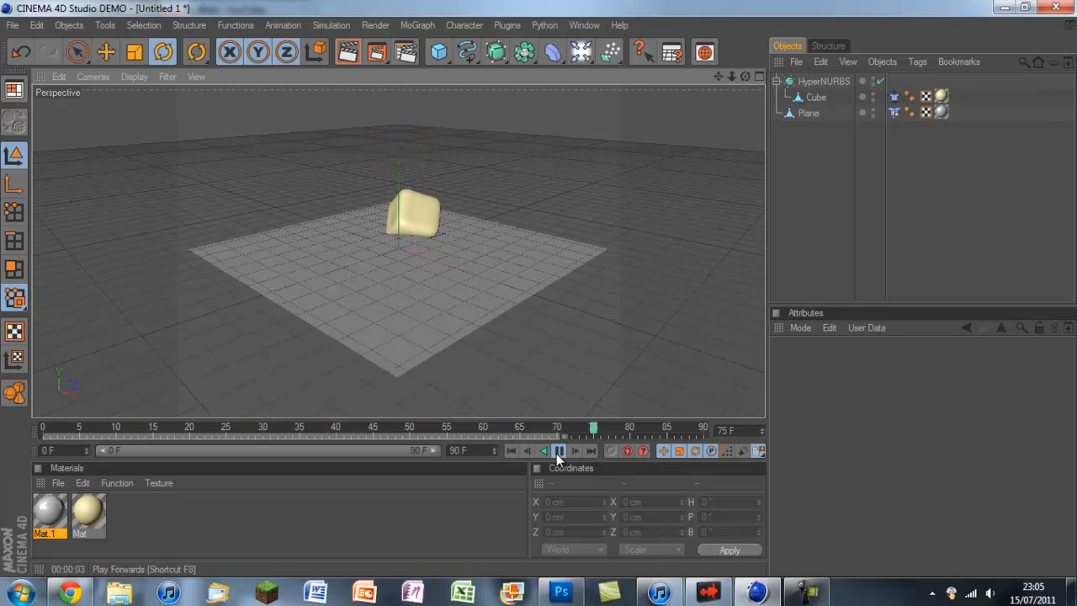